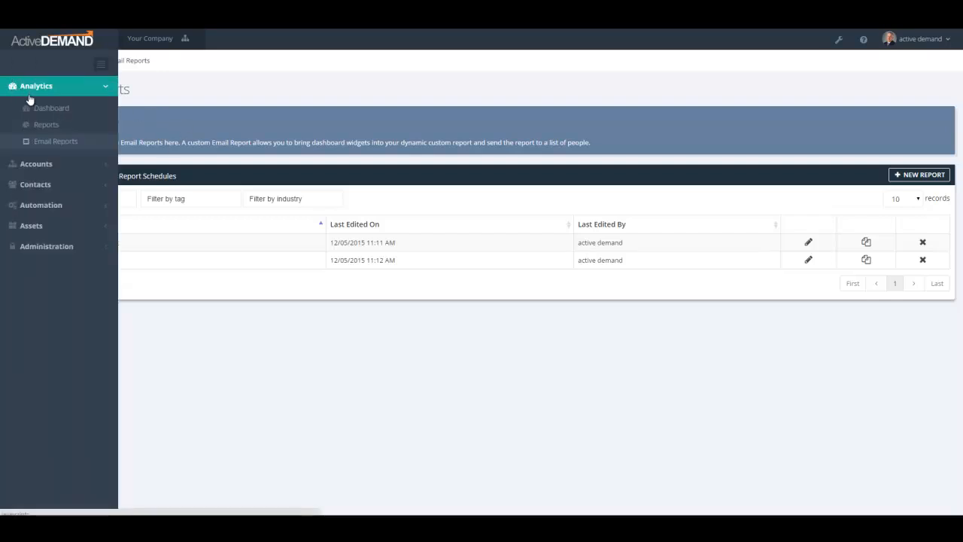
{"action": "mouse_move", "coordinate": [75, 141]}
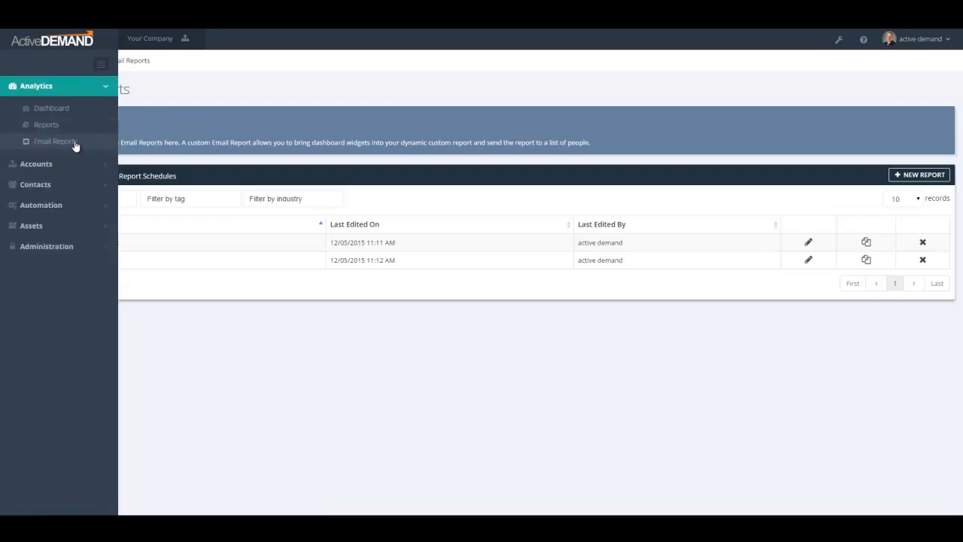
View the Email Reports list and the empty Email Report Schedules list under Analytics.
{"action": "left_click", "coordinate": [54, 141]}
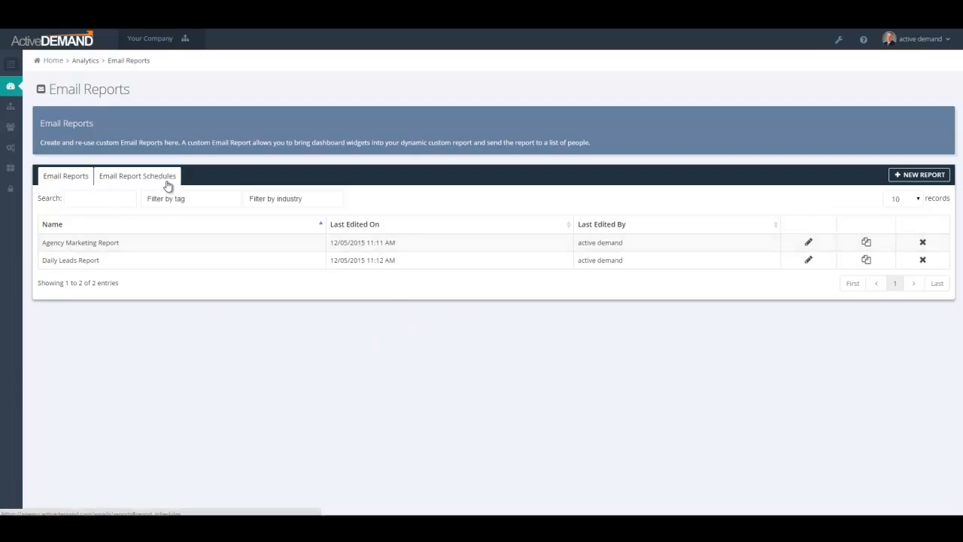
{"action": "left_click", "coordinate": [137, 175]}
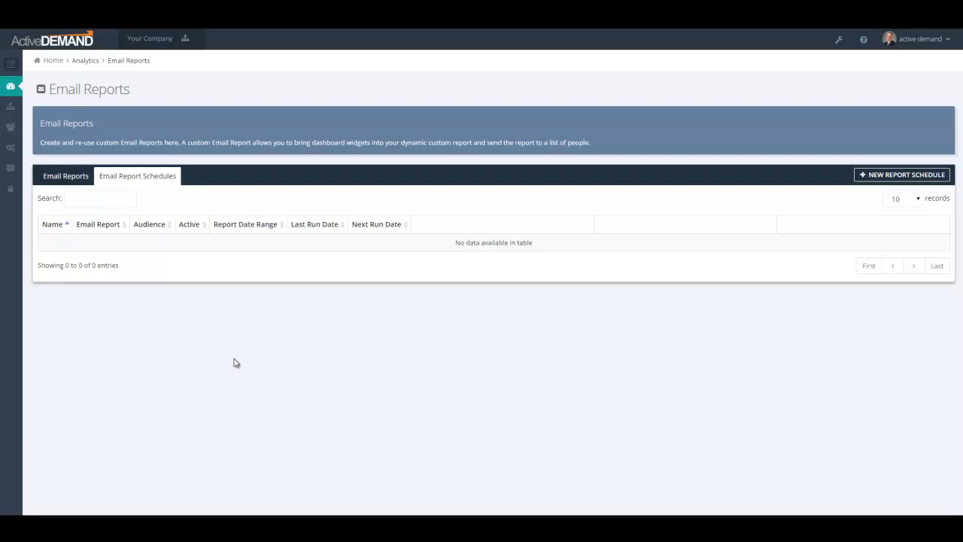
{"action": "left_click", "coordinate": [66, 175]}
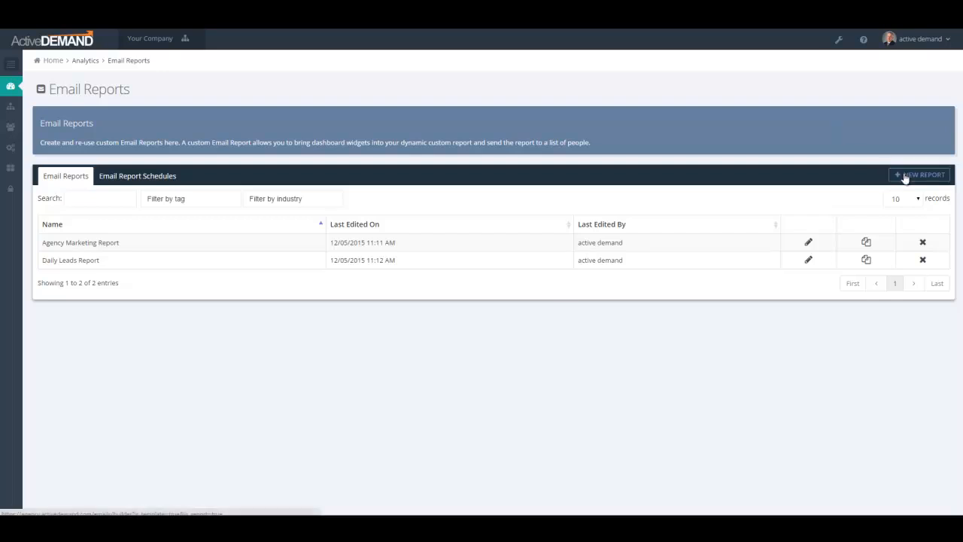
{"action": "mouse_move", "coordinate": [743, 340]}
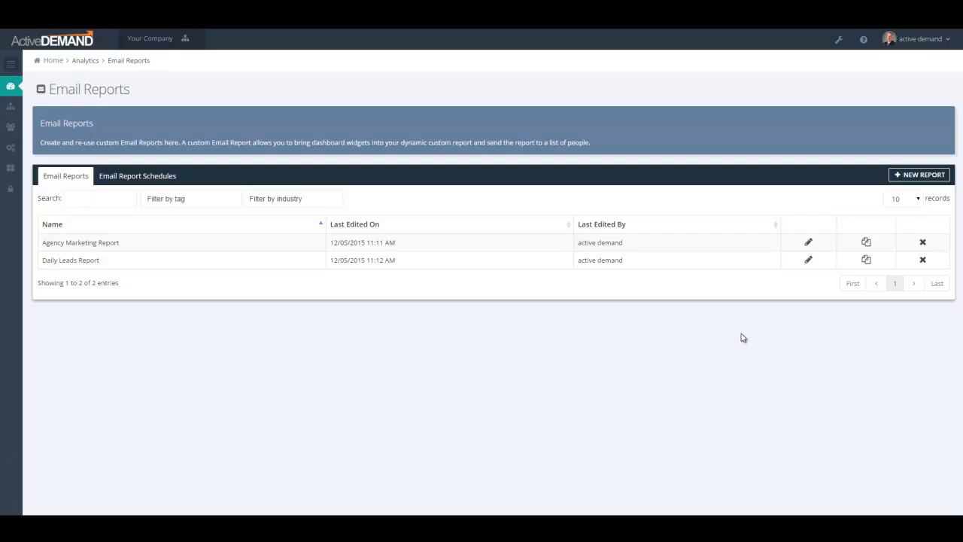
{"action": "mouse_move", "coordinate": [815, 247]}
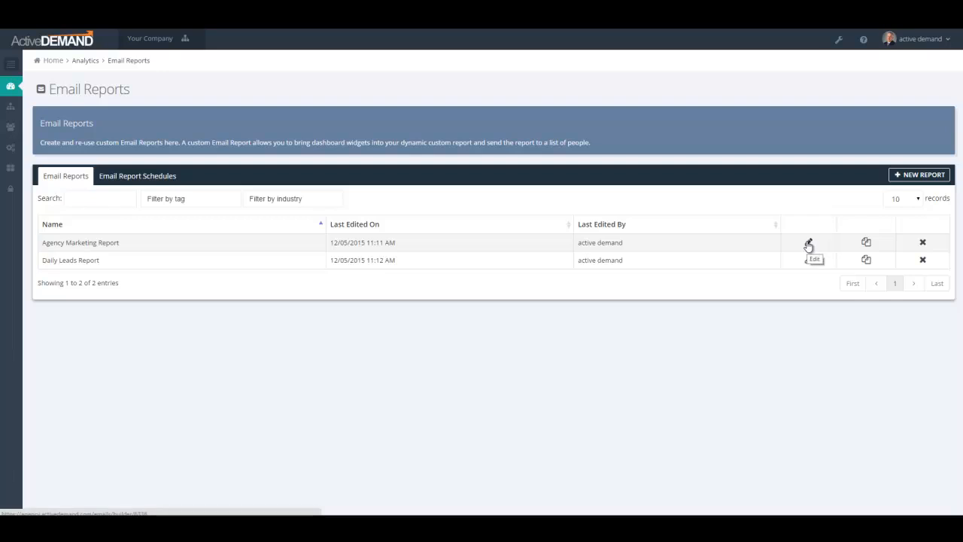
Edit the Agency Marketing Report and review its preview and Content Templates widget list.
{"action": "left_click", "coordinate": [807, 241]}
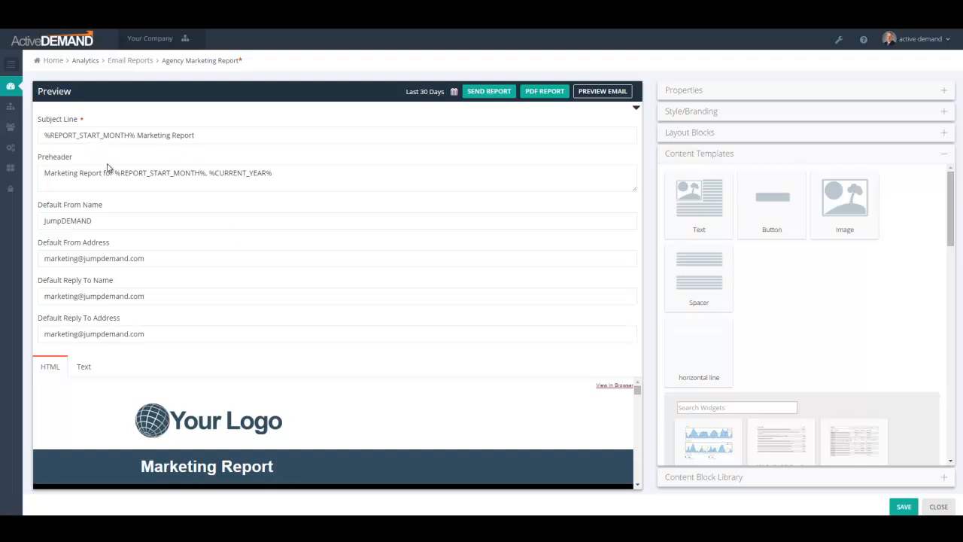
{"action": "mouse_move", "coordinate": [653, 120]}
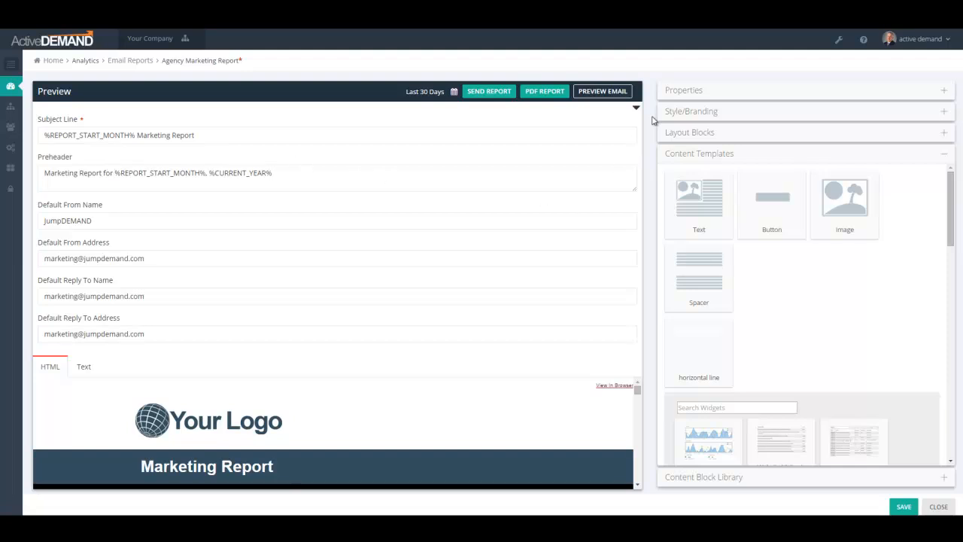
{"action": "scroll", "scroll_direction": "down", "scroll_amount": 3}
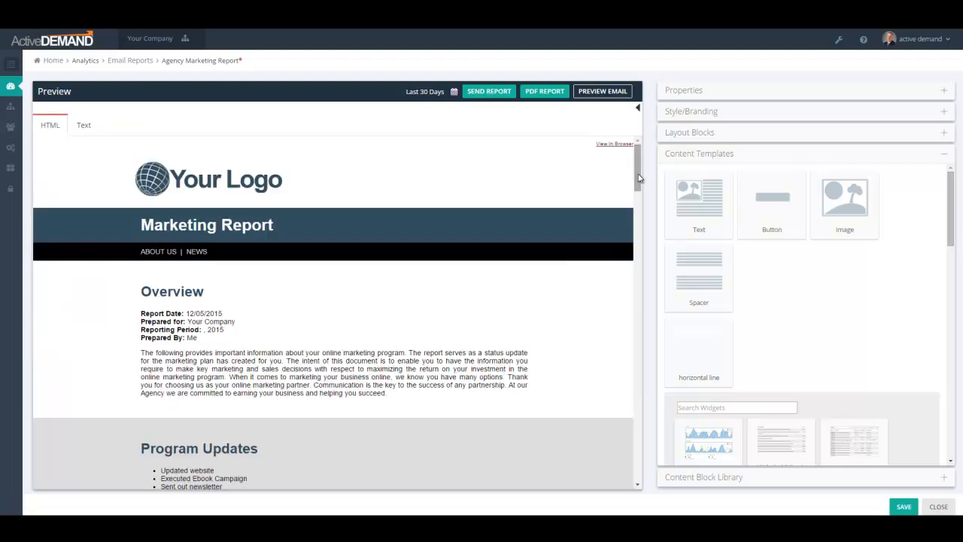
{"action": "scroll", "scroll_direction": "down", "scroll_amount": 3}
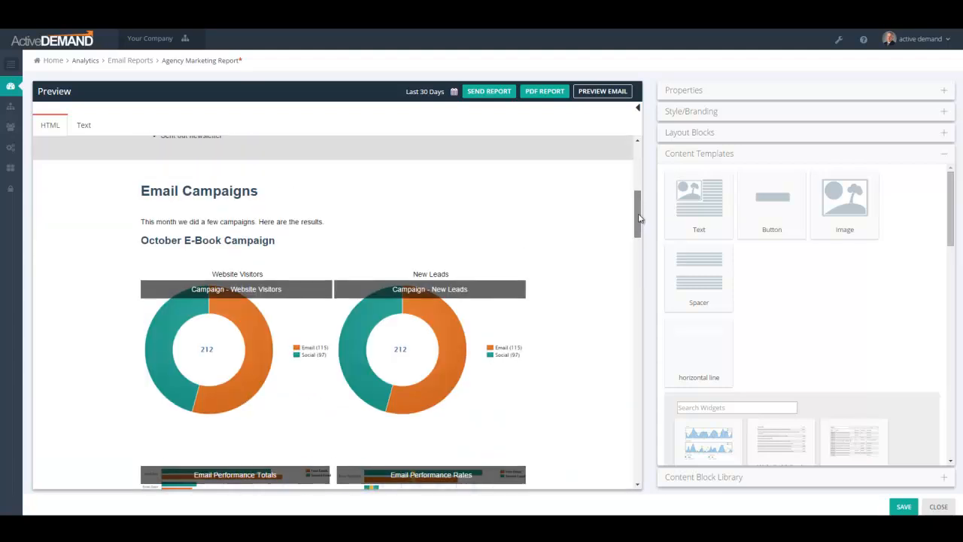
{"action": "scroll", "scroll_direction": "up", "scroll_amount": 3}
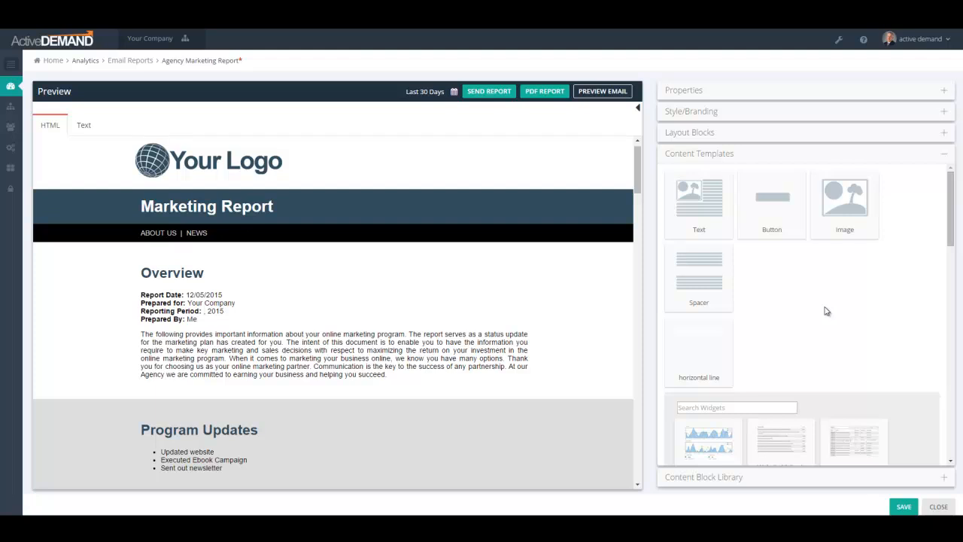
{"action": "scroll", "scroll_direction": "down", "scroll_amount": 3}
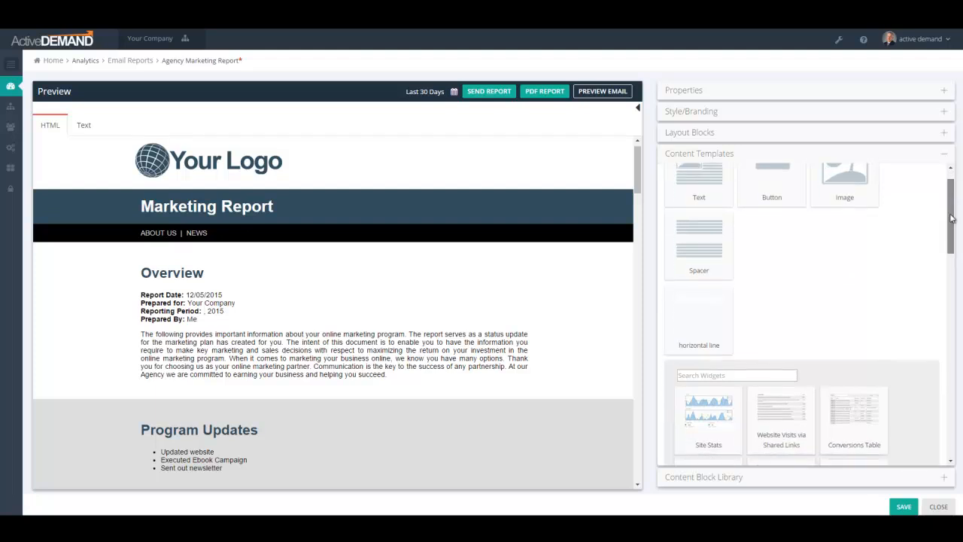
{"action": "scroll", "scroll_direction": "down", "scroll_amount": 3}
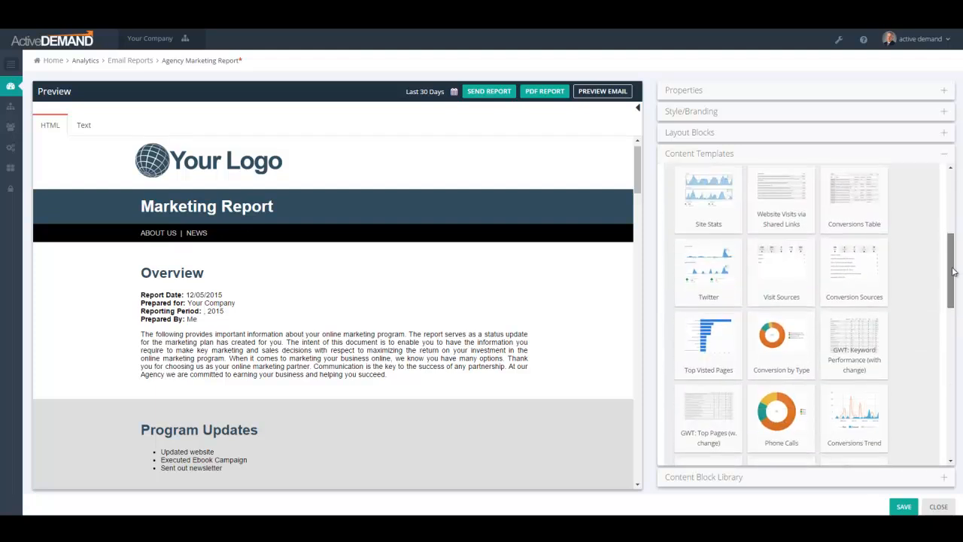
{"action": "scroll", "scroll_direction": "down", "scroll_amount": 3}
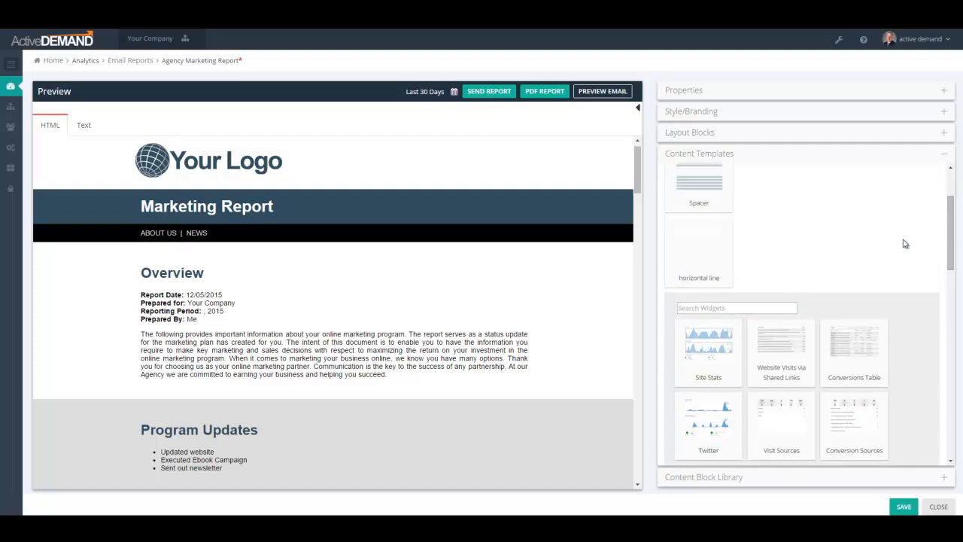
{"action": "mouse_move", "coordinate": [850, 298]}
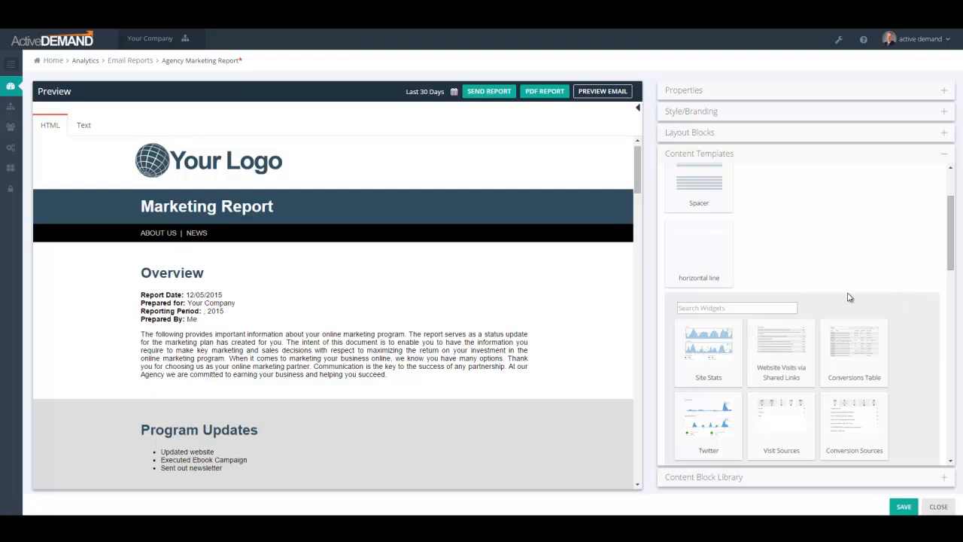
{"action": "mouse_move", "coordinate": [862, 314]}
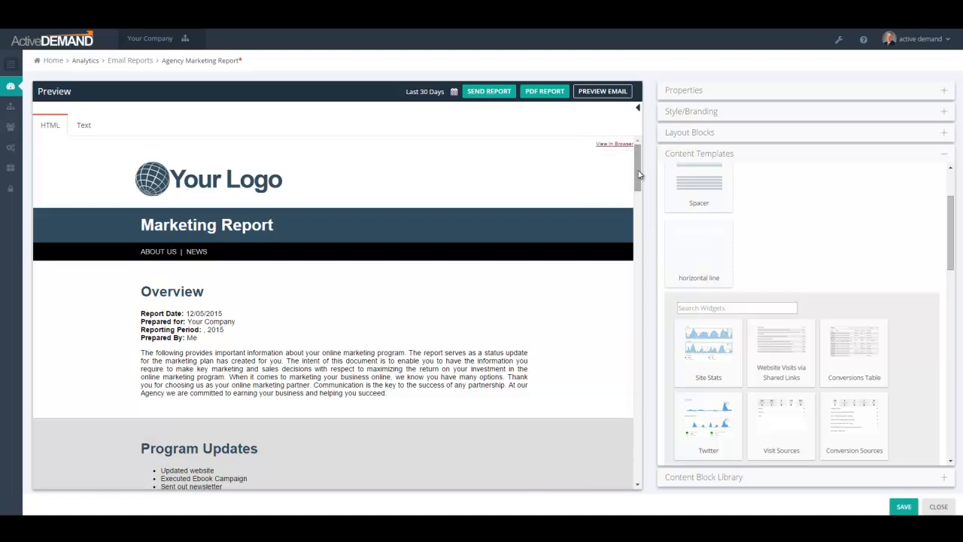
{"action": "left_click", "coordinate": [691, 111]}
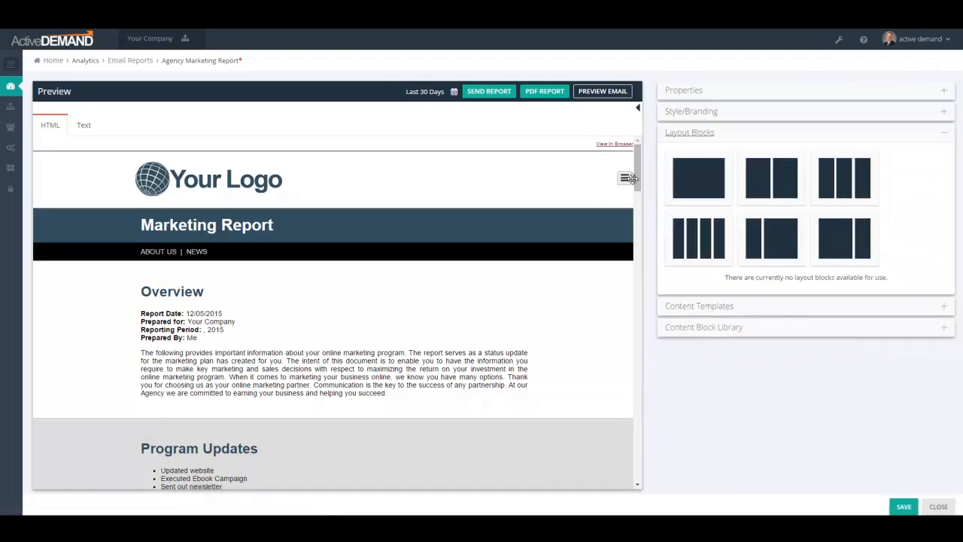
{"action": "scroll", "scroll_direction": "down", "scroll_amount": 3}
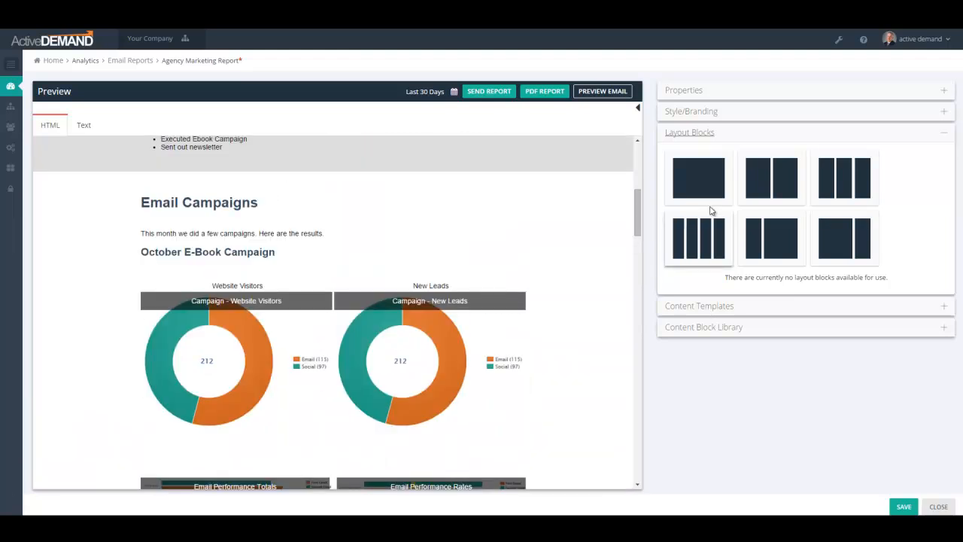
{"action": "scroll", "scroll_direction": "up", "scroll_amount": 3}
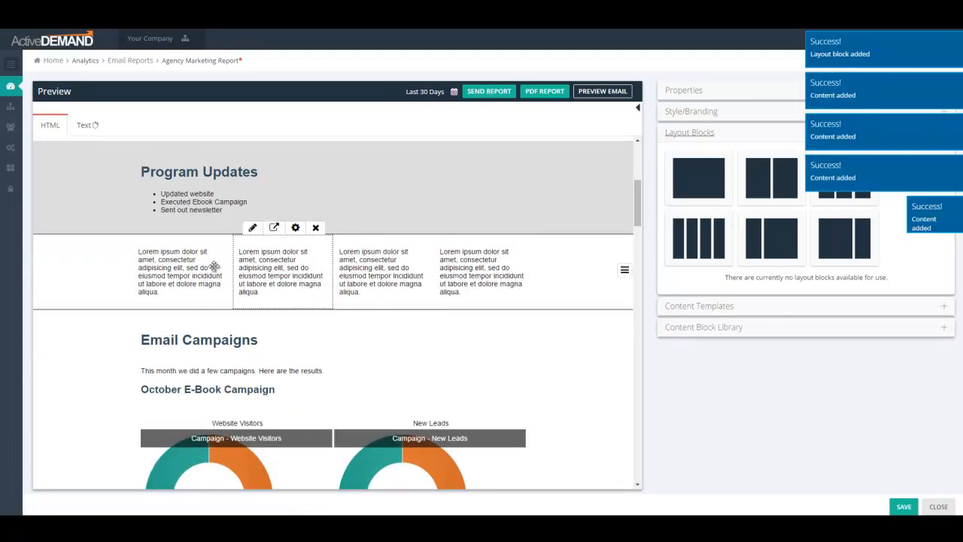
{"action": "mouse_move", "coordinate": [624, 268]}
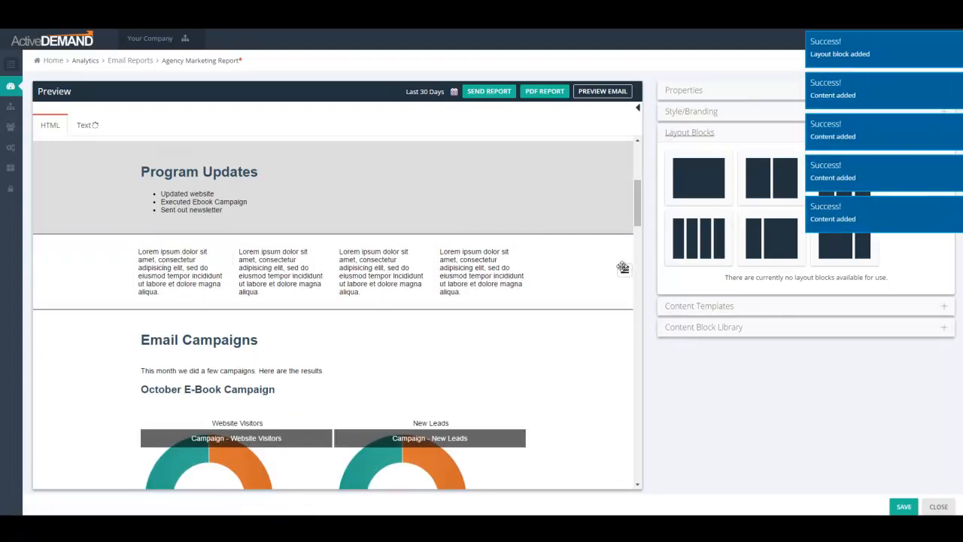
{"action": "left_click", "coordinate": [624, 269]}
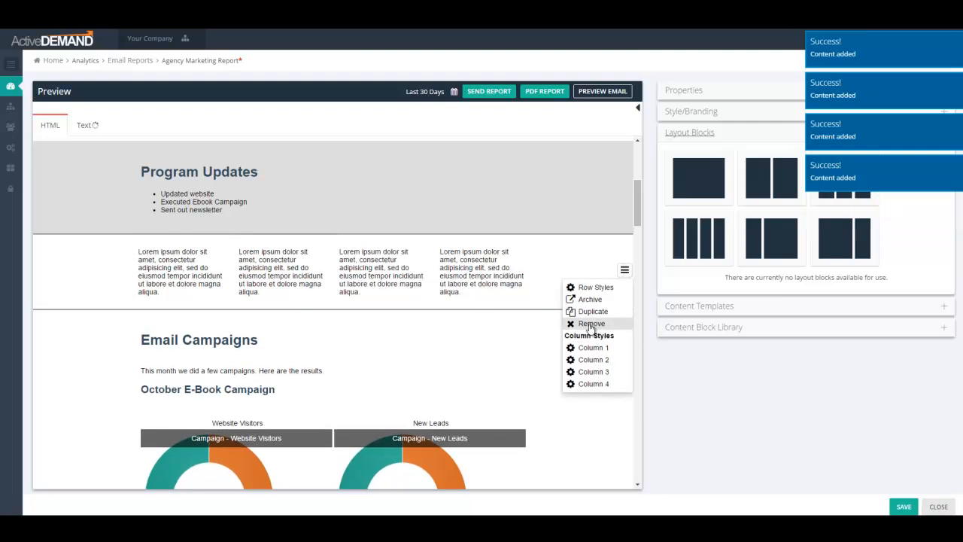
{"action": "left_click", "coordinate": [592, 323]}
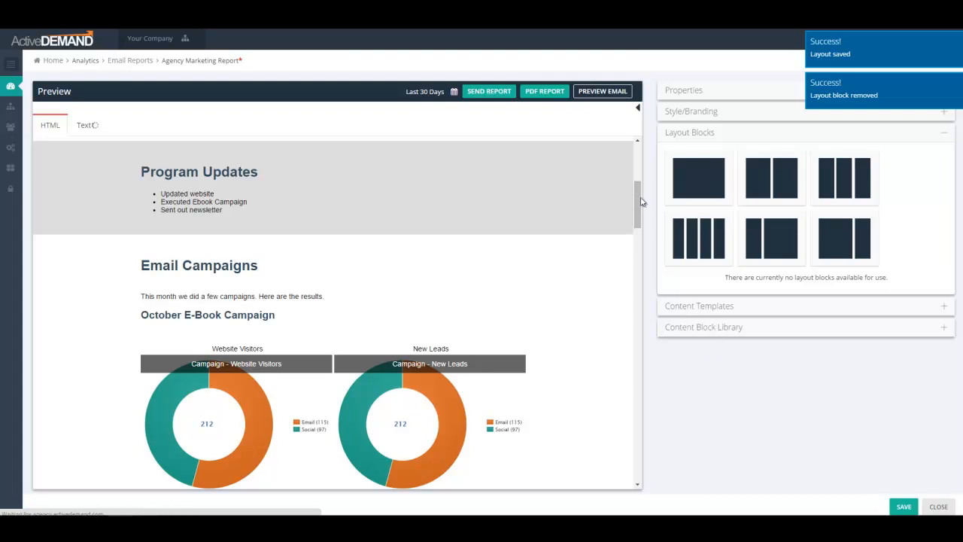
{"action": "left_click", "coordinate": [698, 305]}
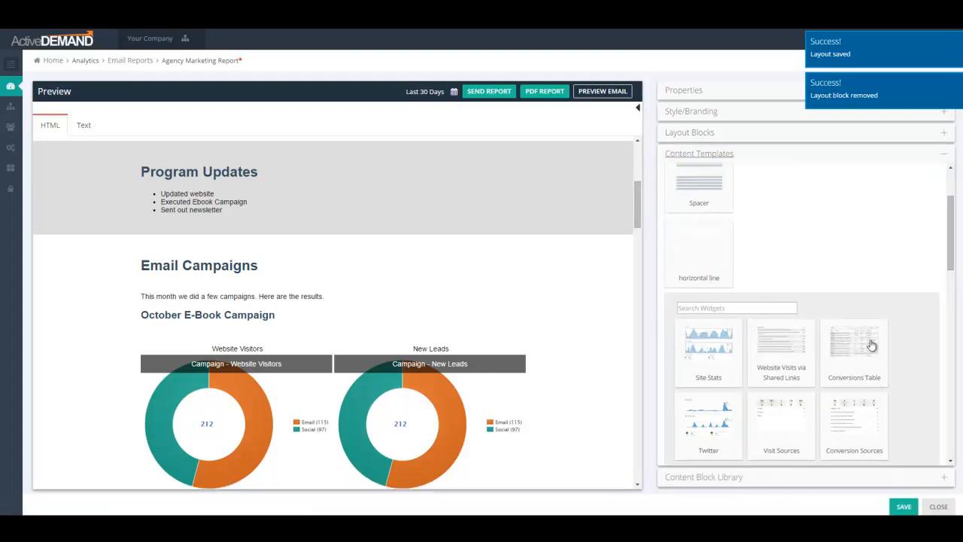
{"action": "scroll", "scroll_direction": "down", "scroll_amount": 3}
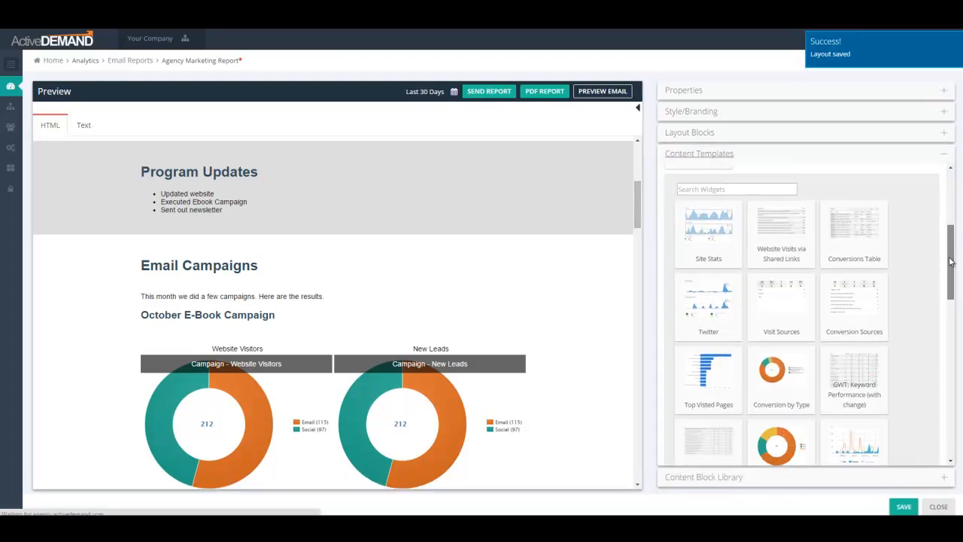
{"action": "scroll", "scroll_direction": "down", "scroll_amount": 3}
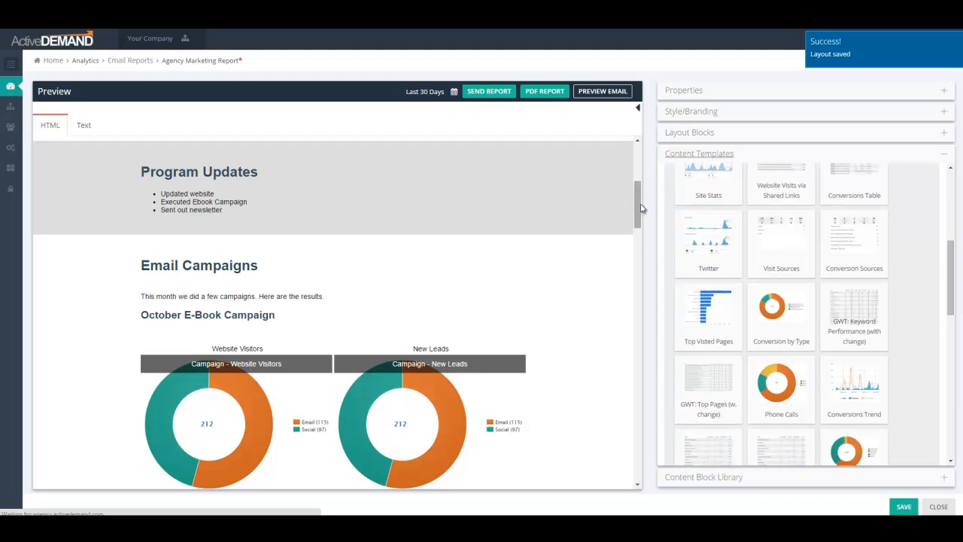
{"action": "scroll", "scroll_direction": "down", "scroll_amount": 3}
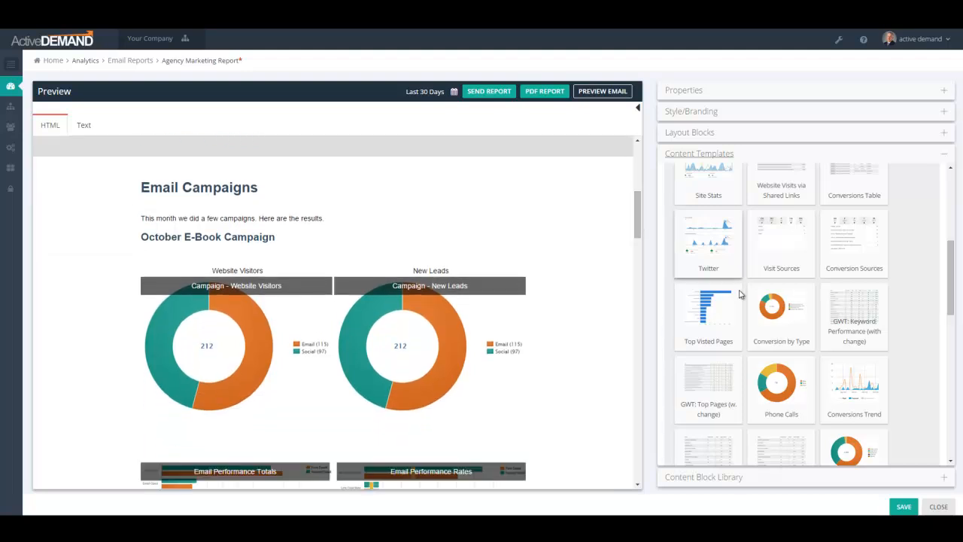
{"action": "mouse_move", "coordinate": [809, 278]}
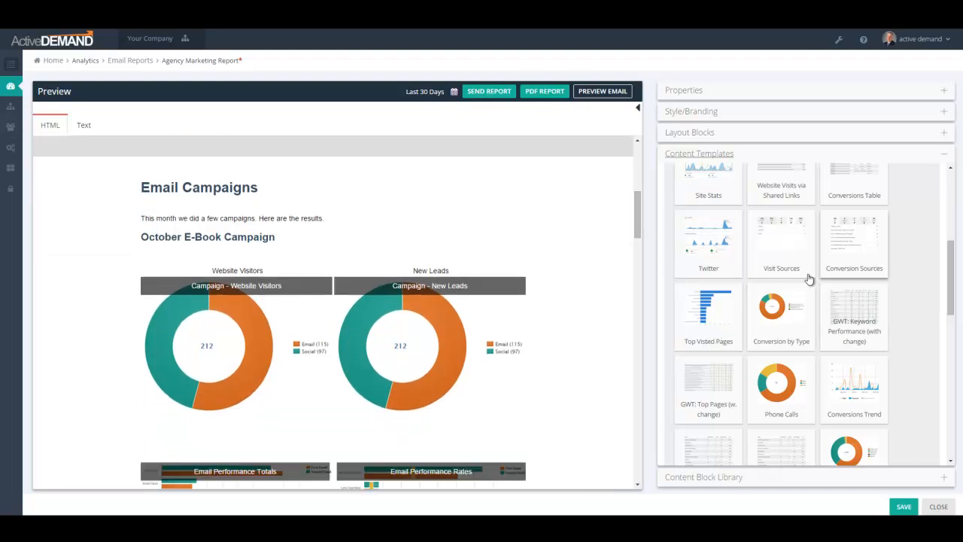
{"action": "mouse_move", "coordinate": [865, 244]}
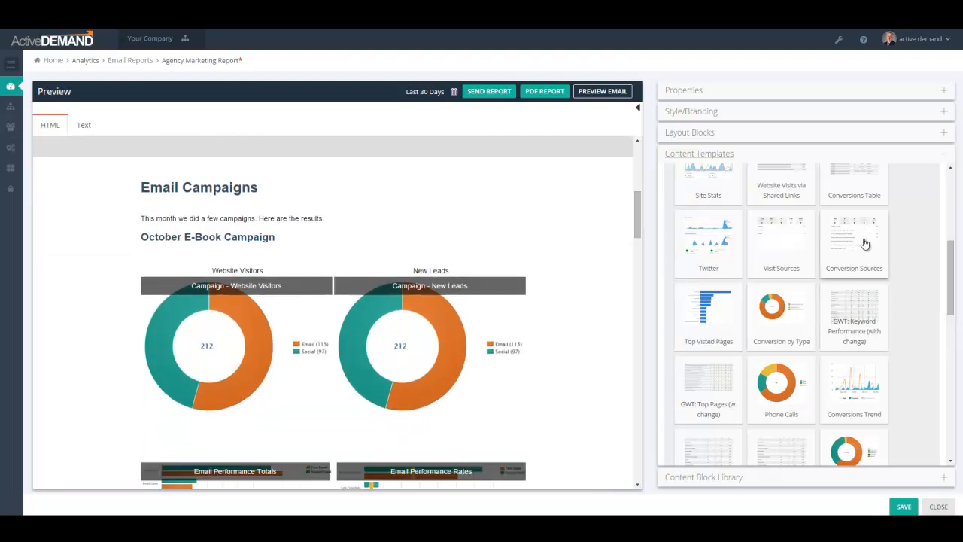
{"action": "mouse_move", "coordinate": [879, 259]}
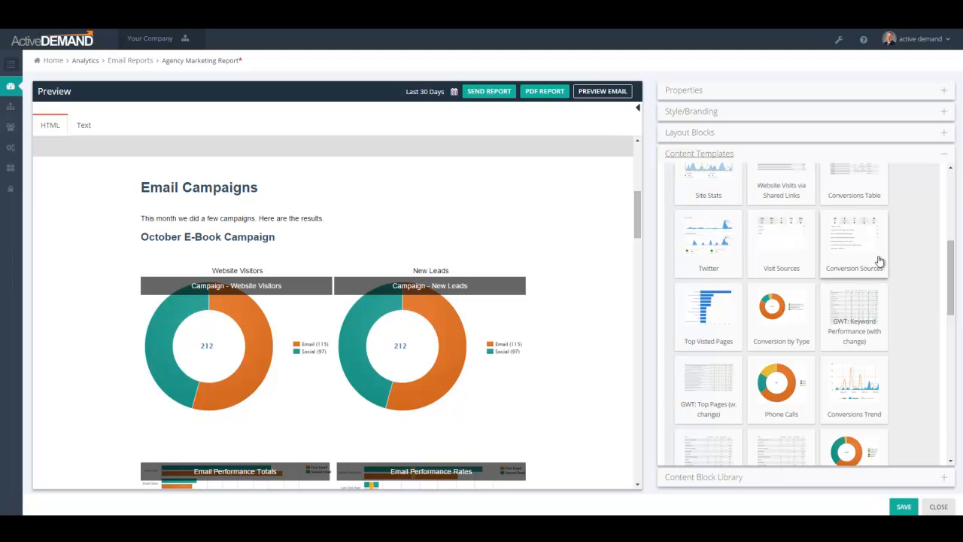
{"action": "left_click_drag", "start_coordinate": [854, 241], "coordinate": [259, 233]}
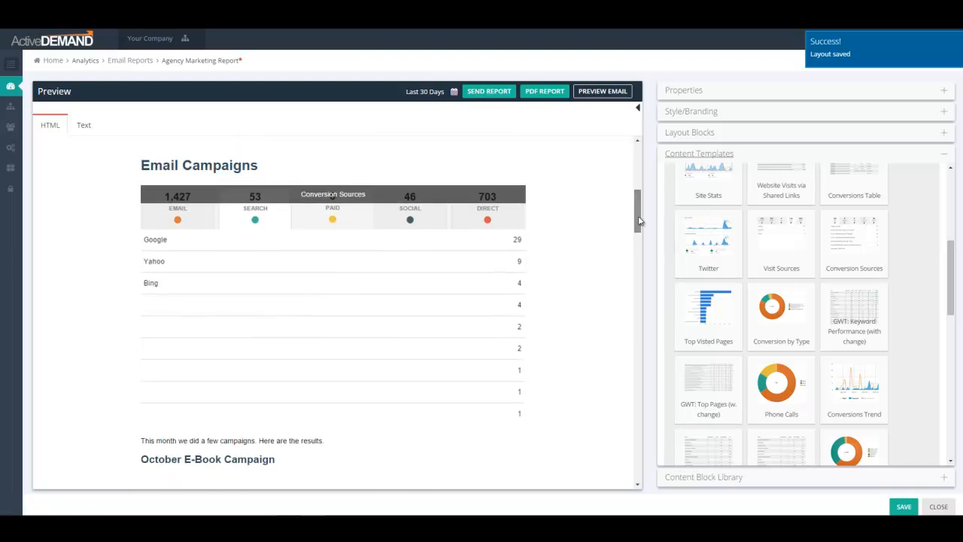
{"action": "scroll", "scroll_direction": "down", "scroll_amount": 3}
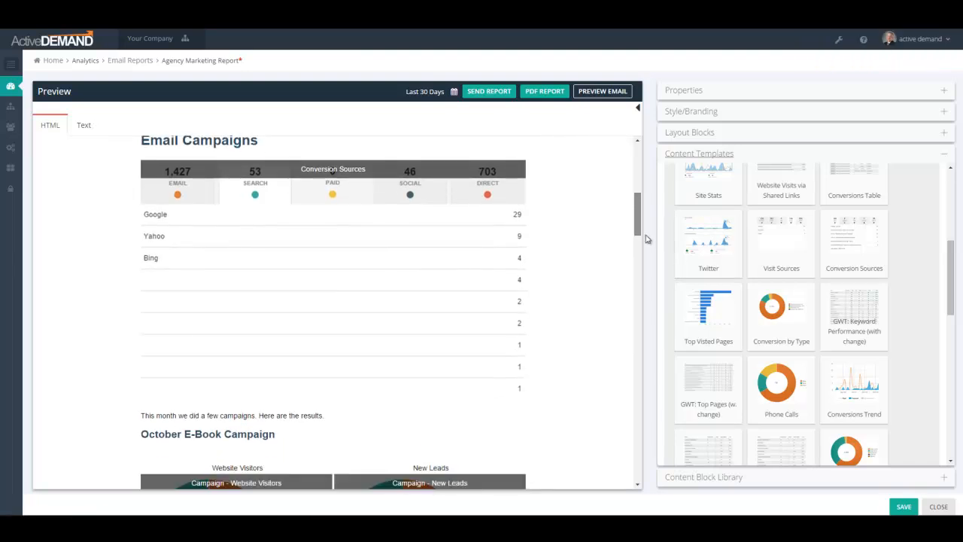
{"action": "scroll", "scroll_direction": "down", "scroll_amount": 3}
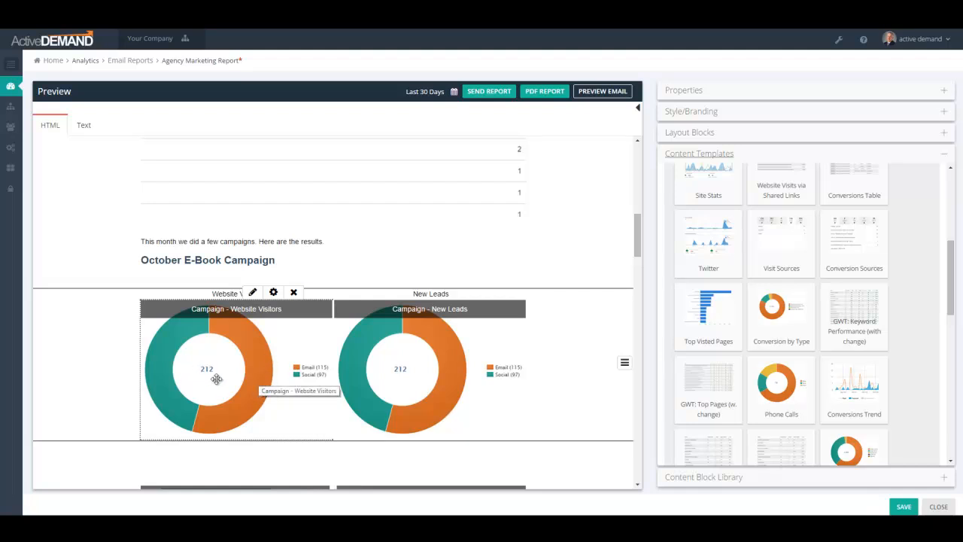
{"action": "mouse_move", "coordinate": [208, 389]}
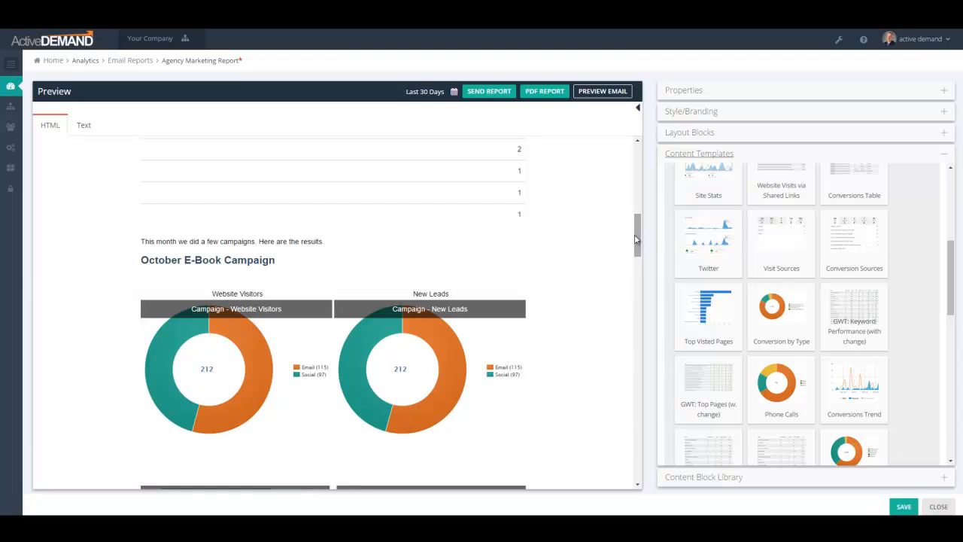
{"action": "scroll", "scroll_direction": "down", "scroll_amount": 3}
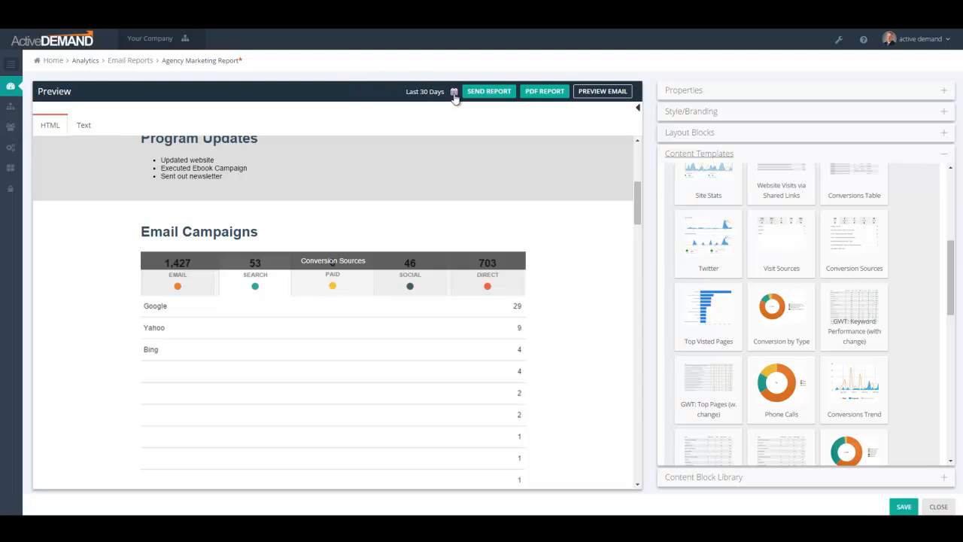
{"action": "left_click", "coordinate": [424, 92]}
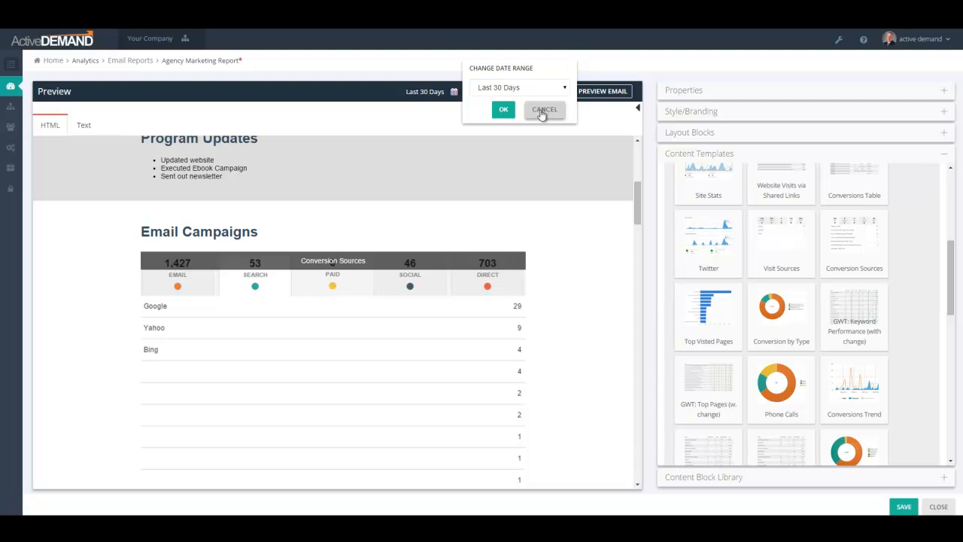
{"action": "left_click", "coordinate": [545, 108]}
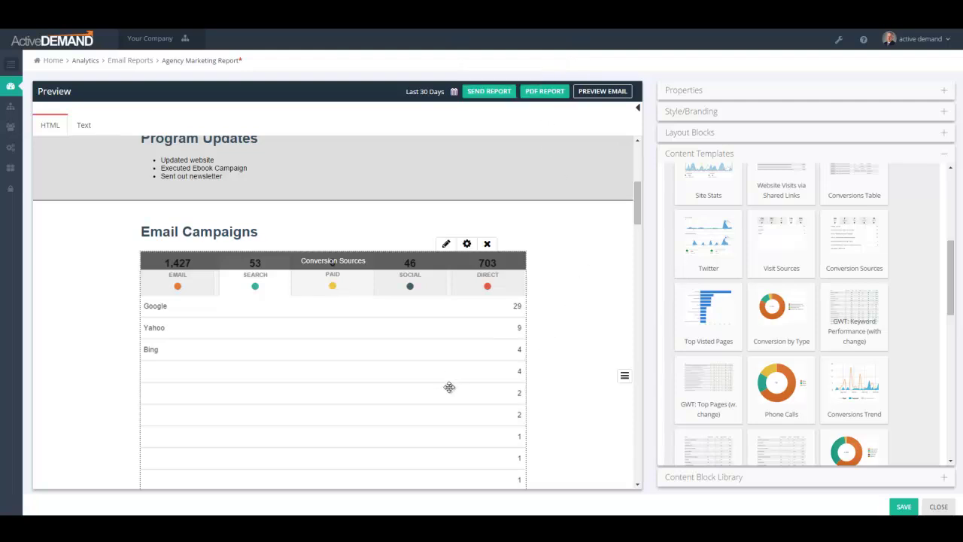
{"action": "mouse_move", "coordinate": [412, 355]}
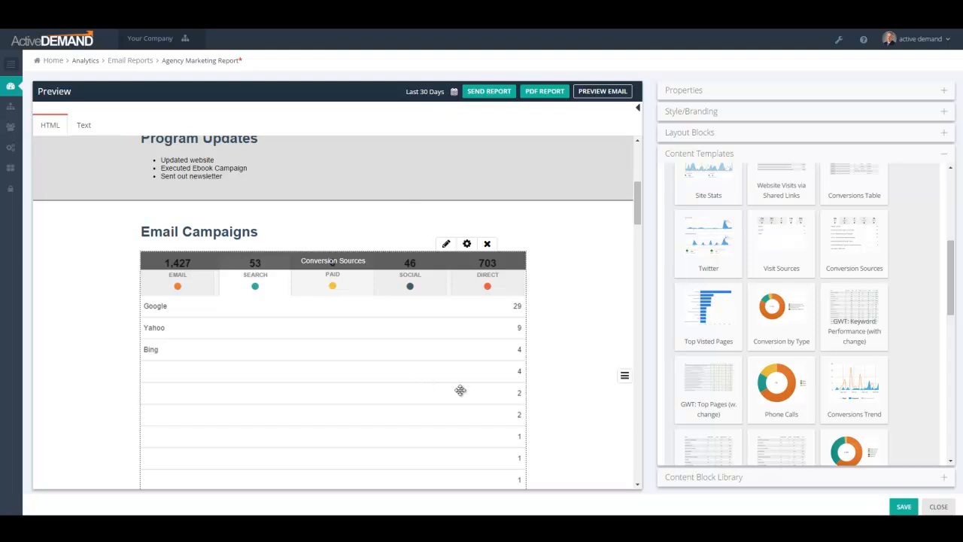
{"action": "mouse_move", "coordinate": [545, 92]}
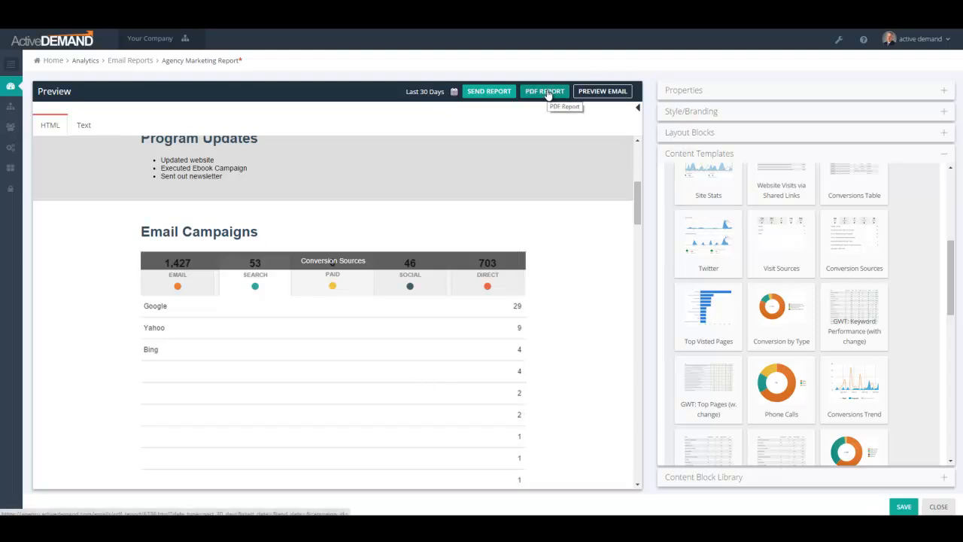
{"action": "mouse_move", "coordinate": [594, 105]}
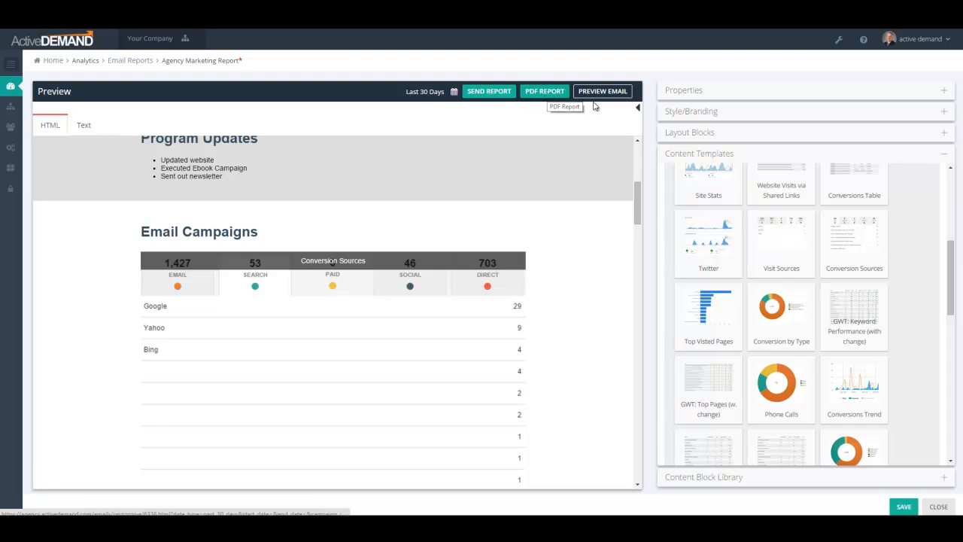
{"action": "scroll", "scroll_direction": "down", "scroll_amount": 3}
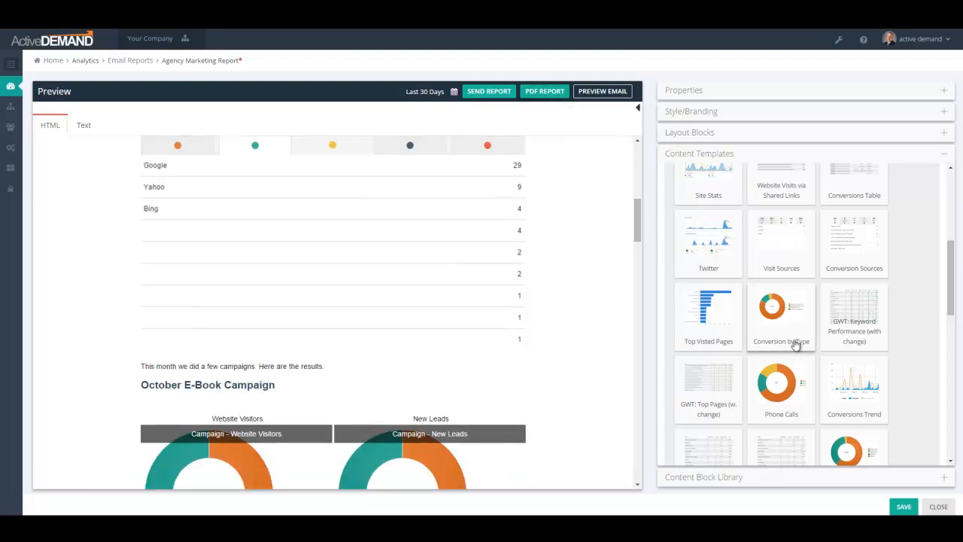
{"action": "scroll", "scroll_direction": "up", "scroll_amount": 3}
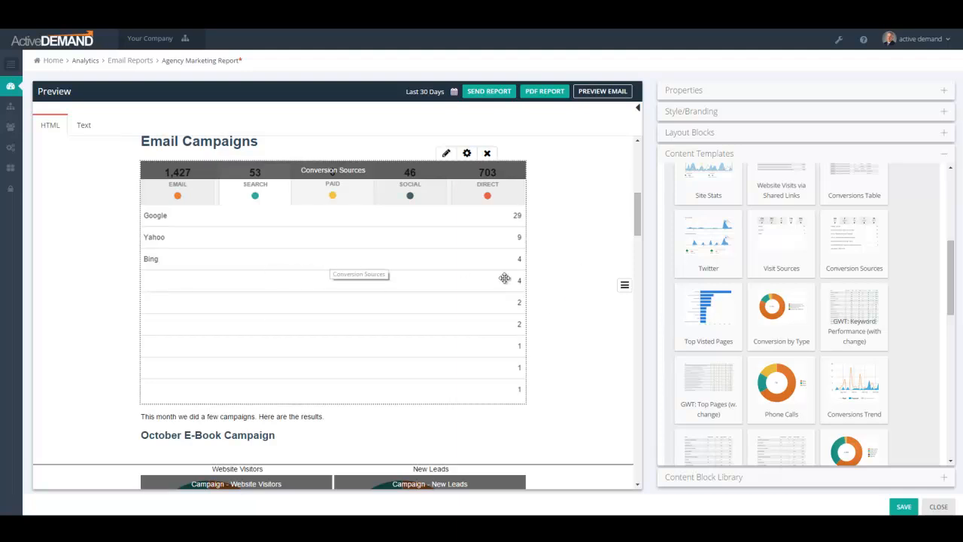
{"action": "mouse_move", "coordinate": [502, 307]}
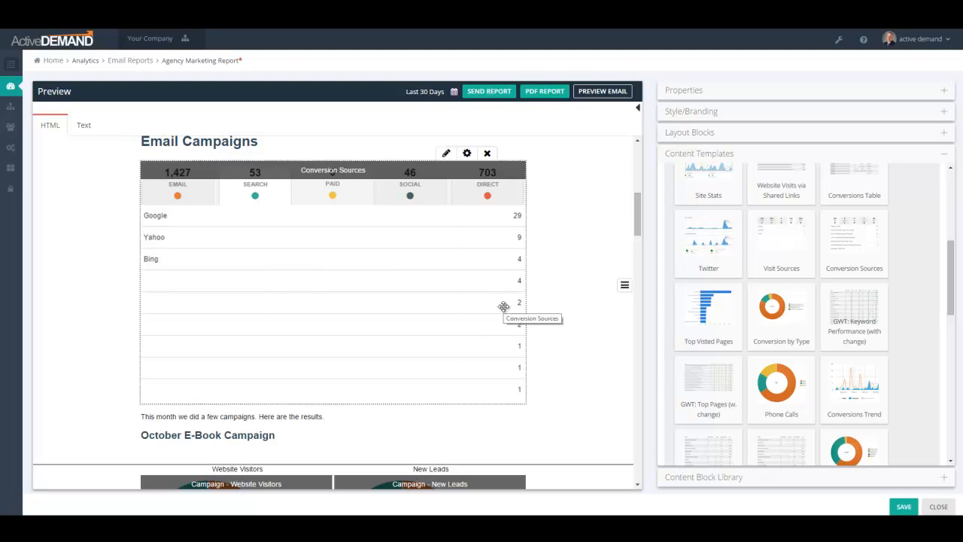
{"action": "mouse_move", "coordinate": [493, 300]}
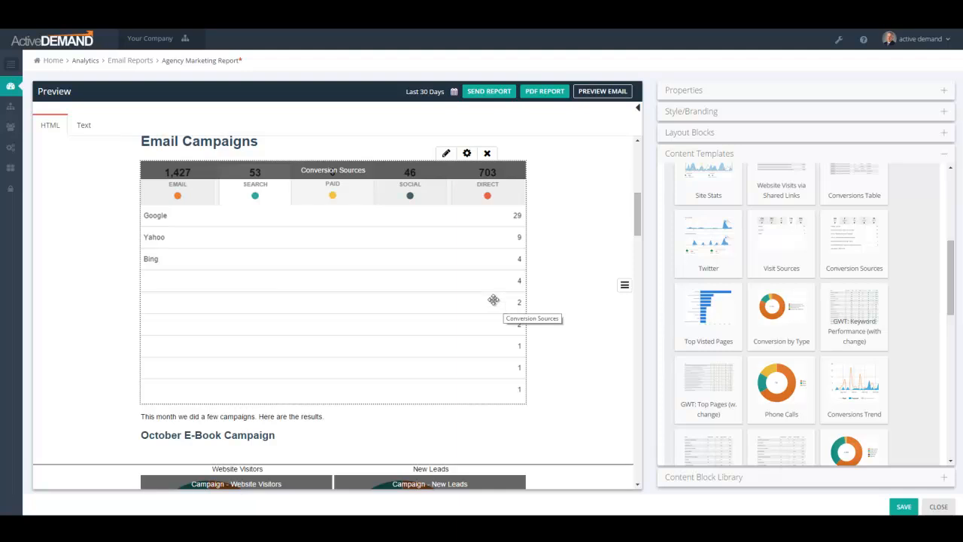
{"action": "mouse_move", "coordinate": [406, 264]}
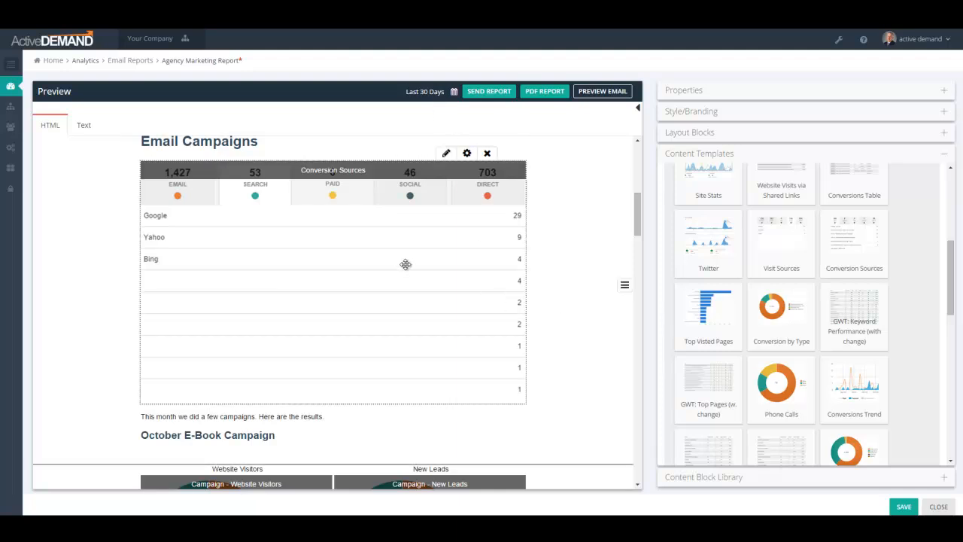
{"action": "mouse_move", "coordinate": [427, 259]}
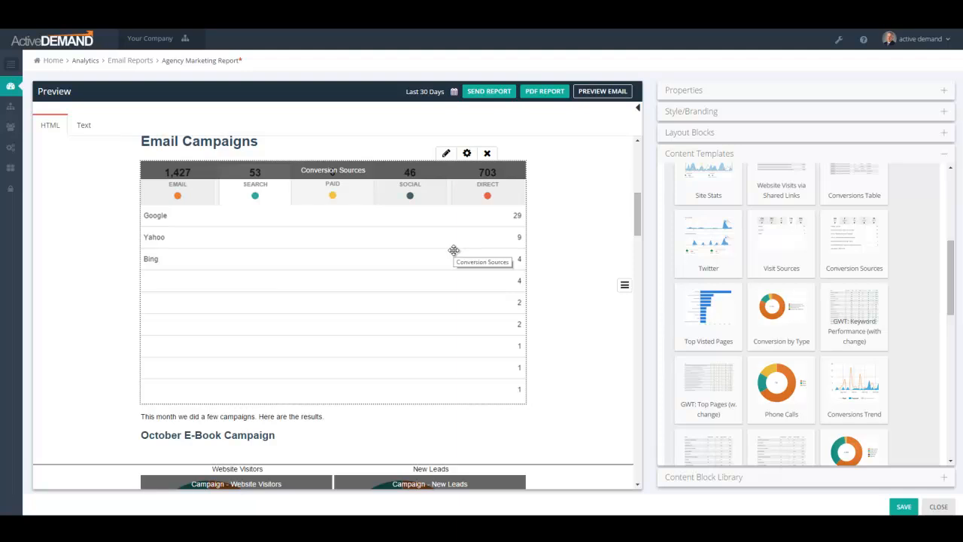
{"action": "mouse_move", "coordinate": [446, 153]}
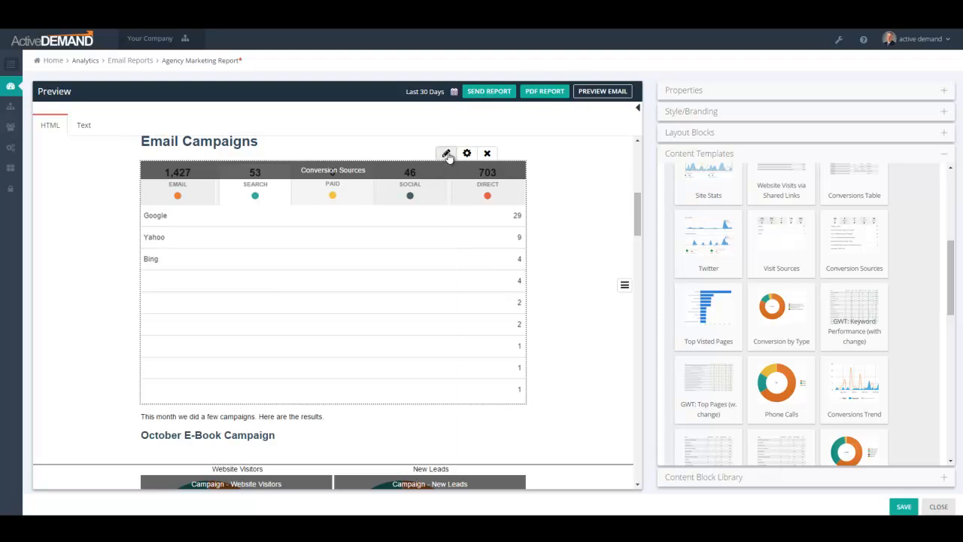
{"action": "mouse_move", "coordinate": [426, 267]}
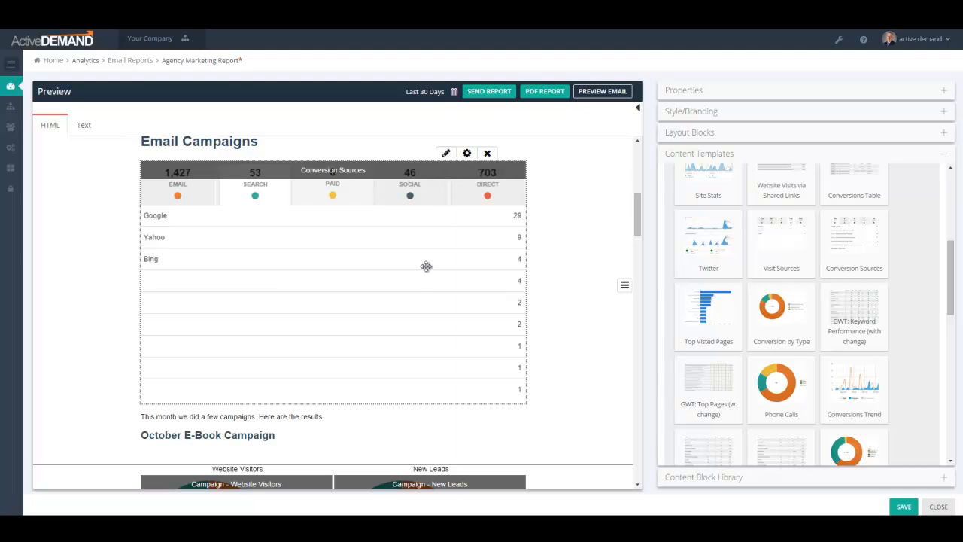
{"action": "mouse_move", "coordinate": [189, 196]}
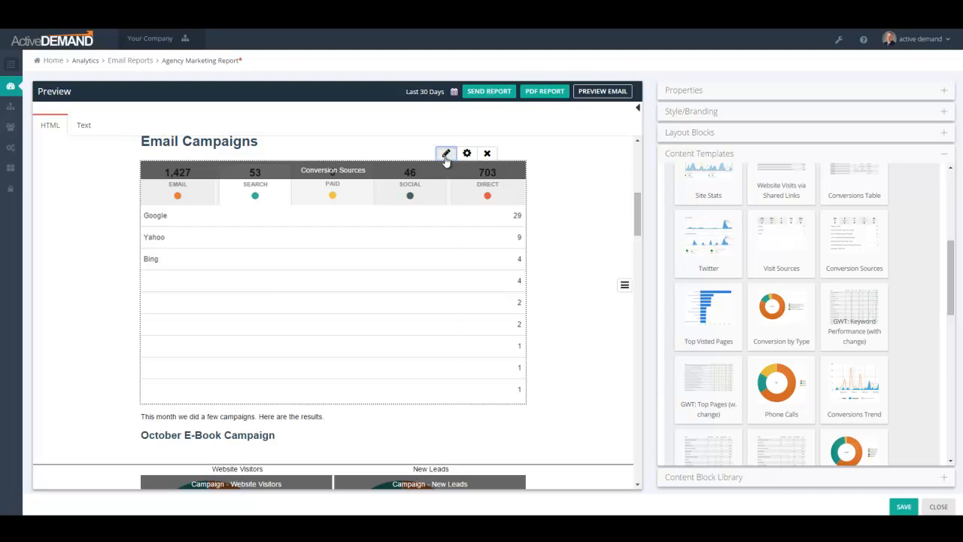
{"action": "left_click", "coordinate": [445, 154]}
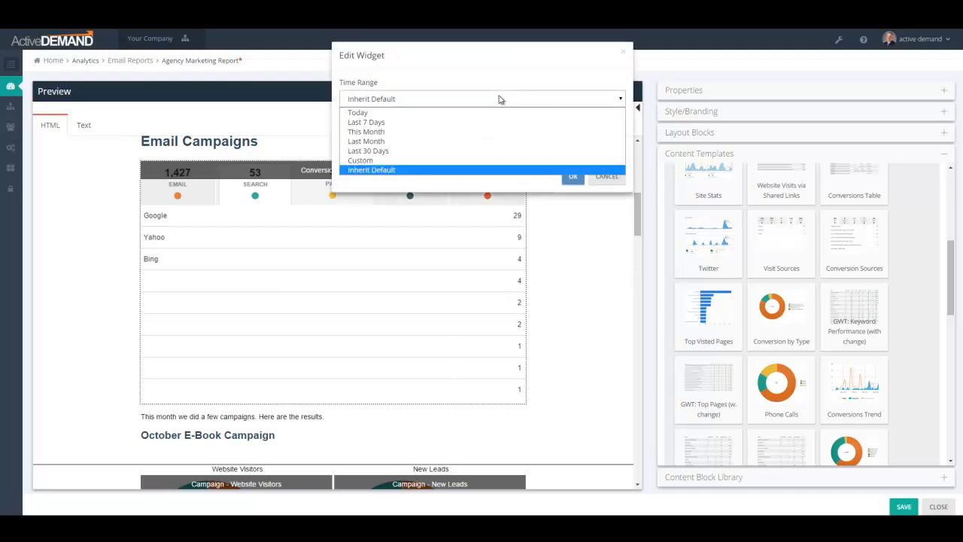
{"action": "mouse_move", "coordinate": [412, 172]}
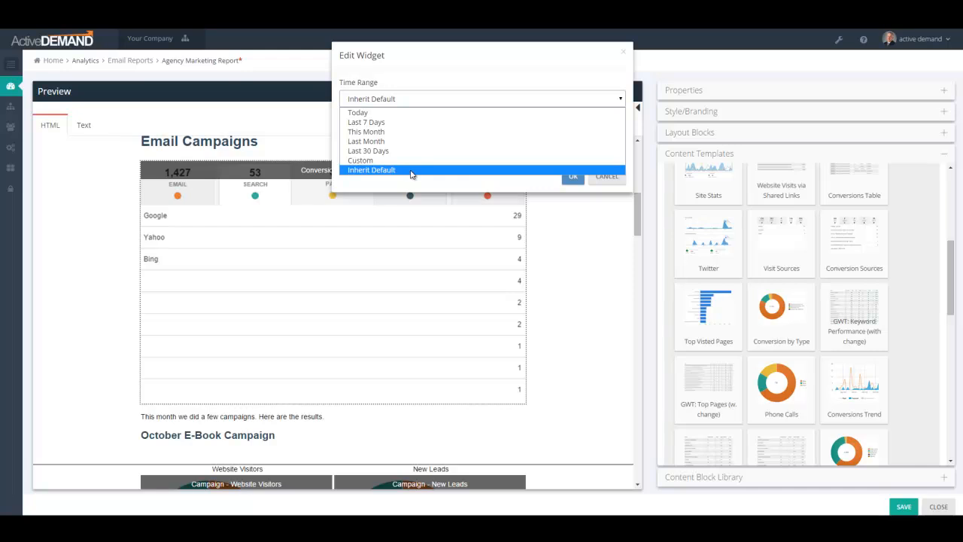
{"action": "left_click", "coordinate": [370, 168]}
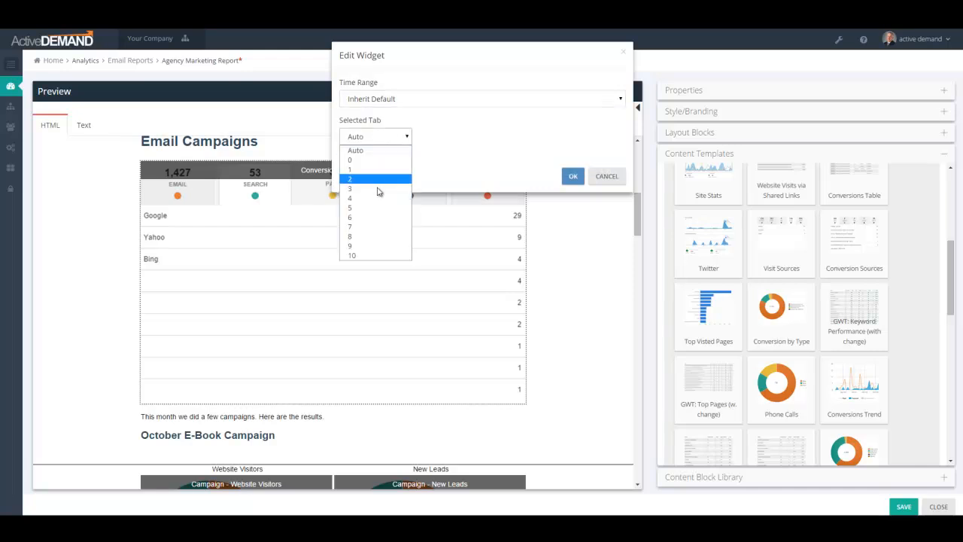
{"action": "left_click", "coordinate": [374, 136]}
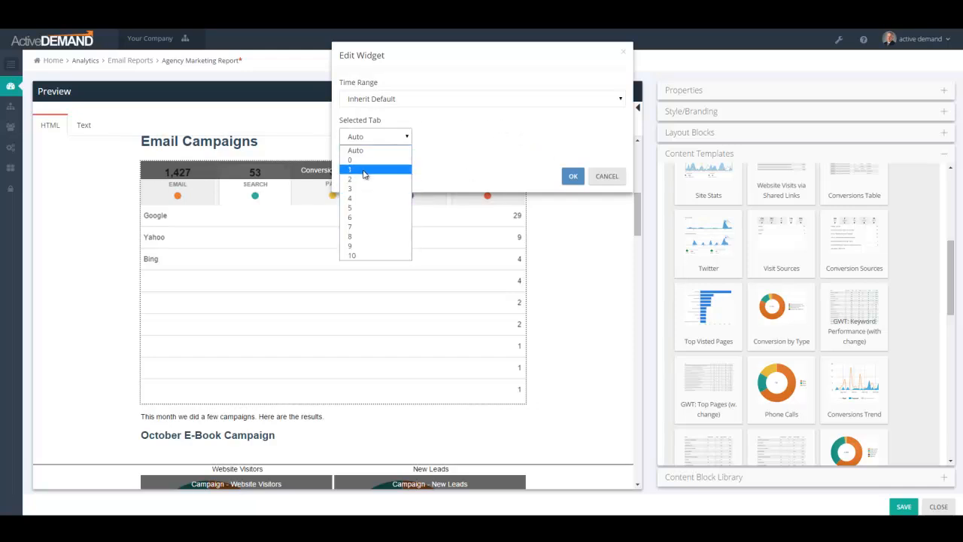
{"action": "left_click", "coordinate": [349, 159]}
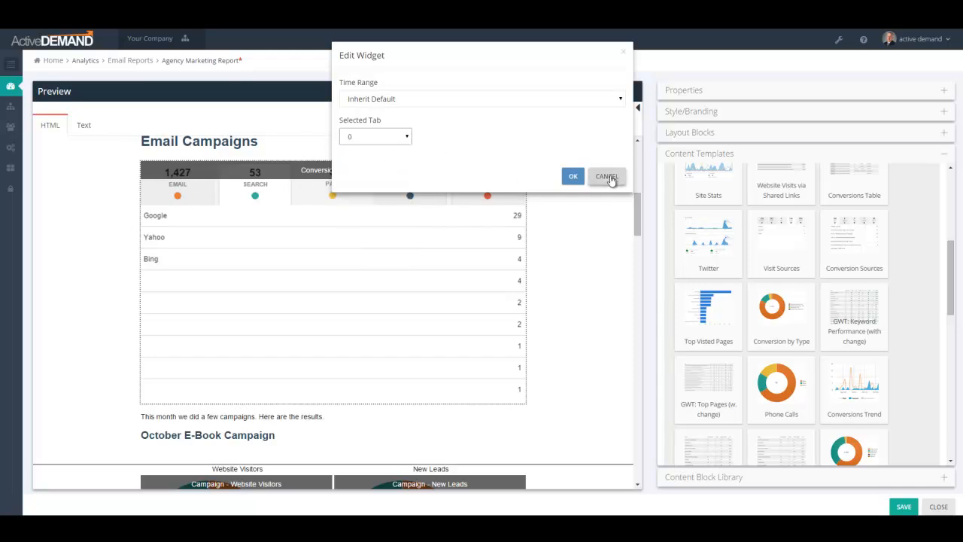
{"action": "left_click", "coordinate": [606, 176]}
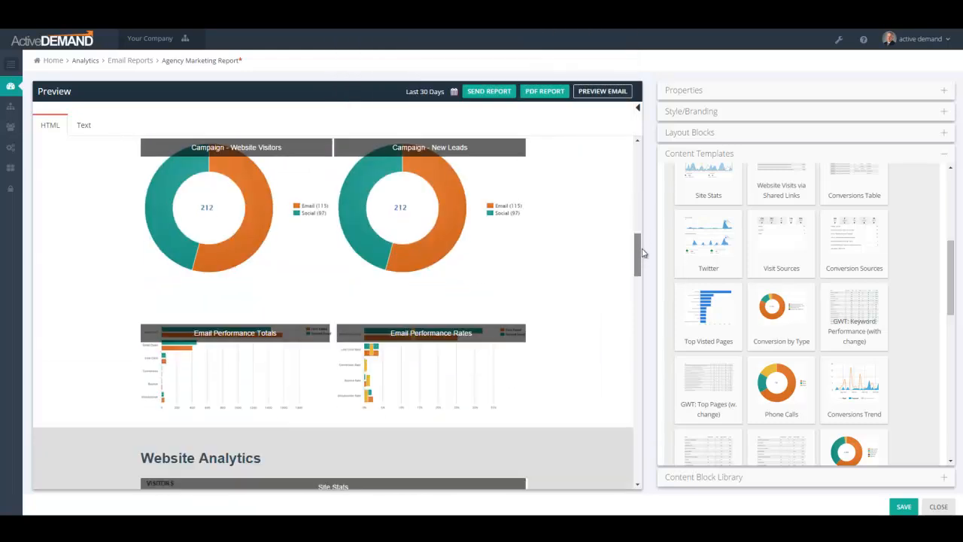
{"action": "scroll", "scroll_direction": "up", "scroll_amount": 3}
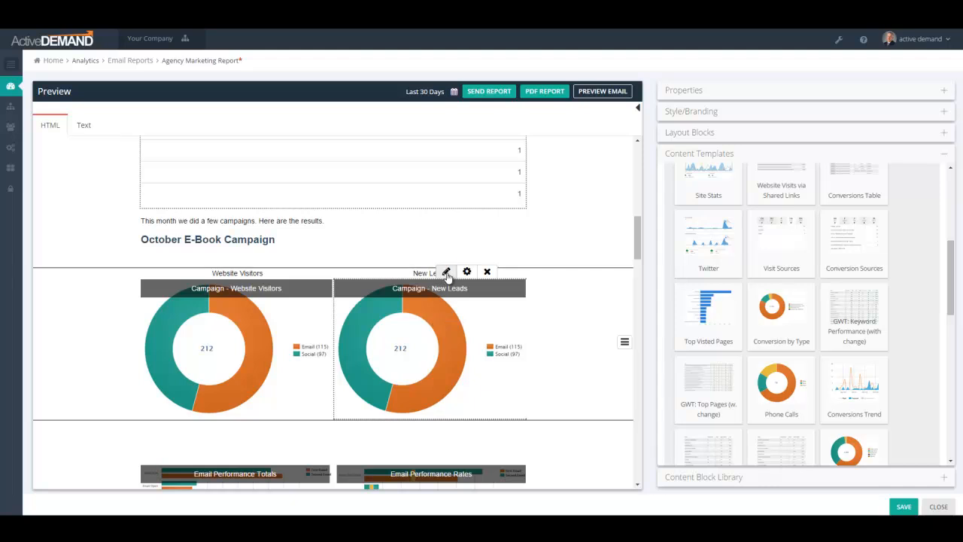
{"action": "left_click", "coordinate": [446, 271]}
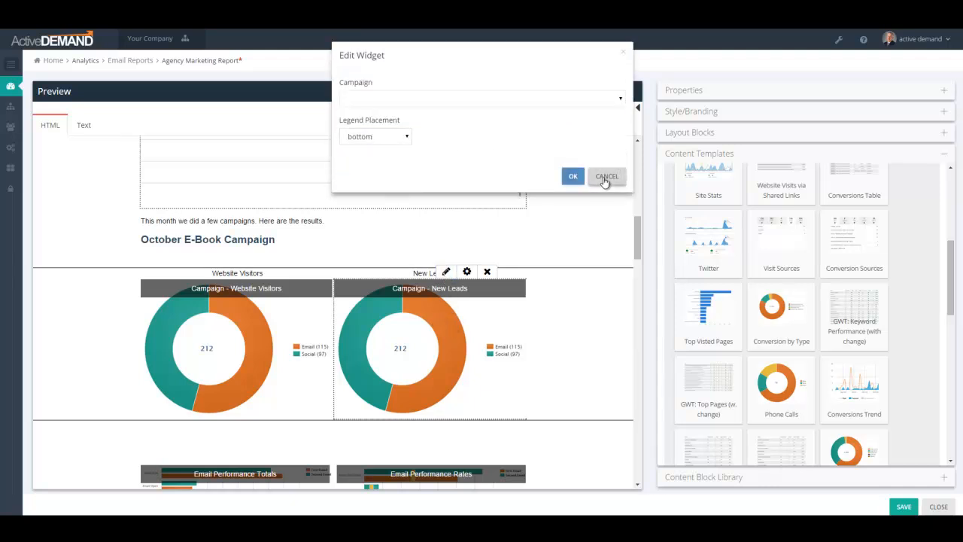
{"action": "mouse_move", "coordinate": [433, 102]}
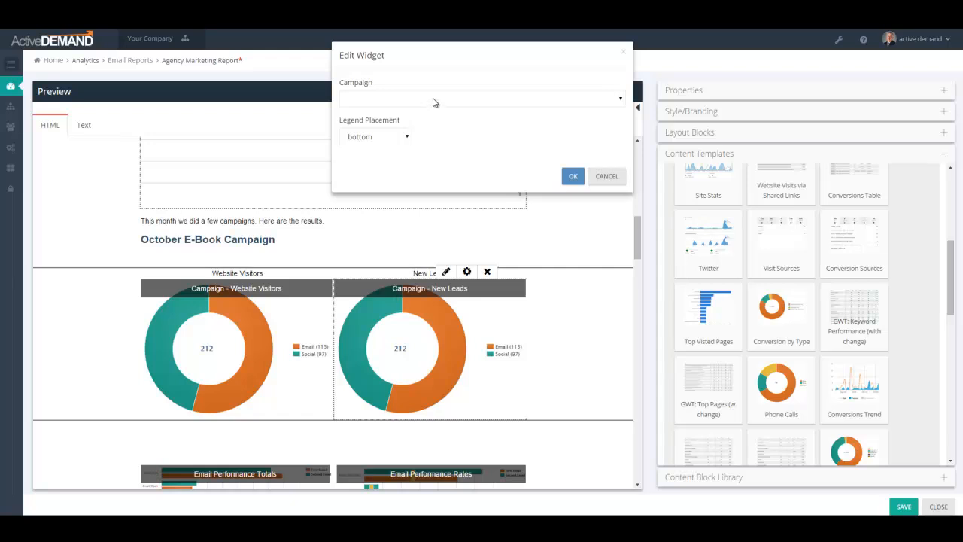
{"action": "mouse_move", "coordinate": [361, 96]}
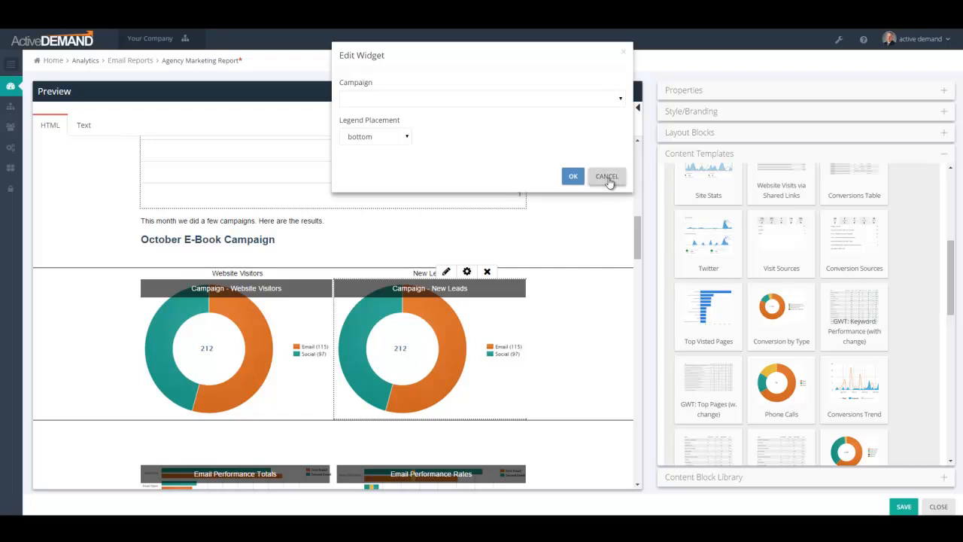
{"action": "left_click", "coordinate": [606, 174]}
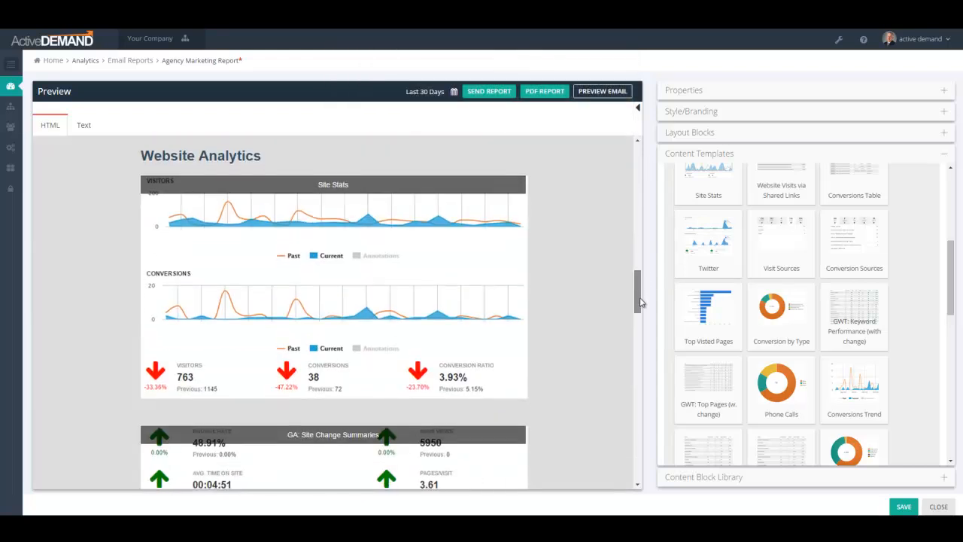
{"action": "scroll", "scroll_direction": "down", "scroll_amount": 3}
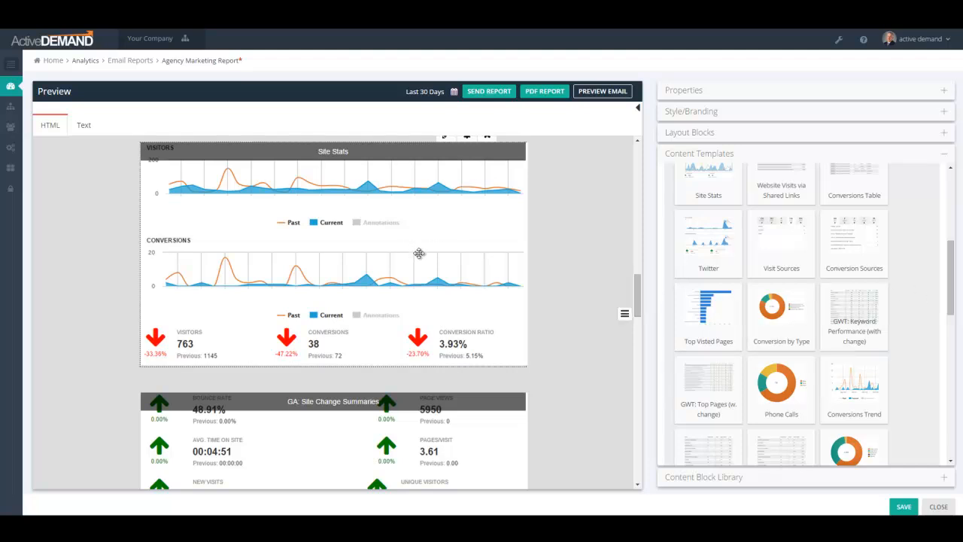
{"action": "mouse_move", "coordinate": [430, 300]}
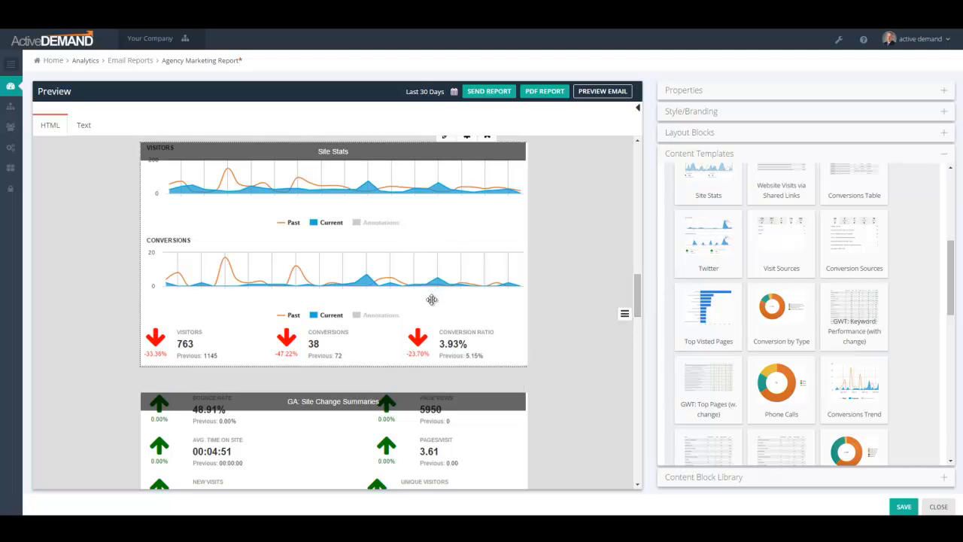
{"action": "mouse_move", "coordinate": [233, 289]}
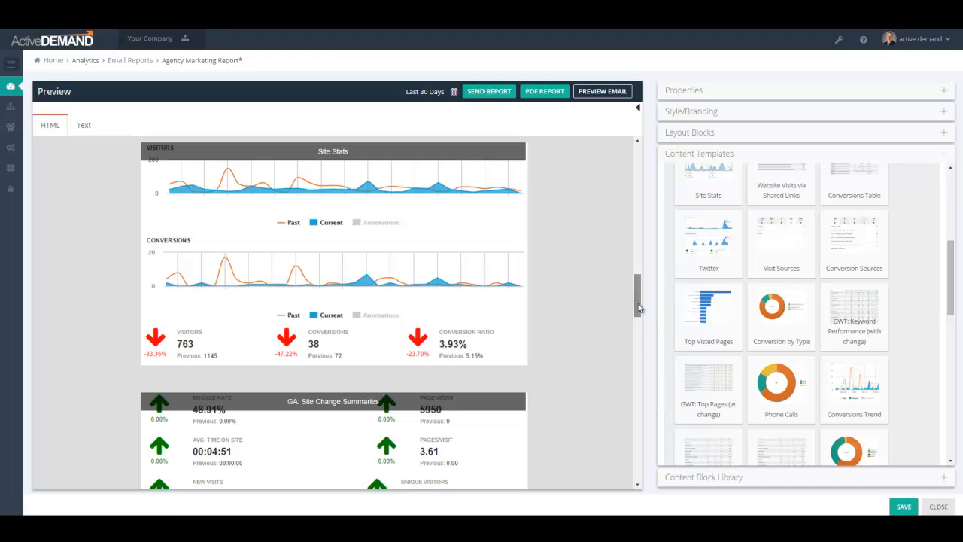
{"action": "scroll", "scroll_direction": "down", "scroll_amount": 3}
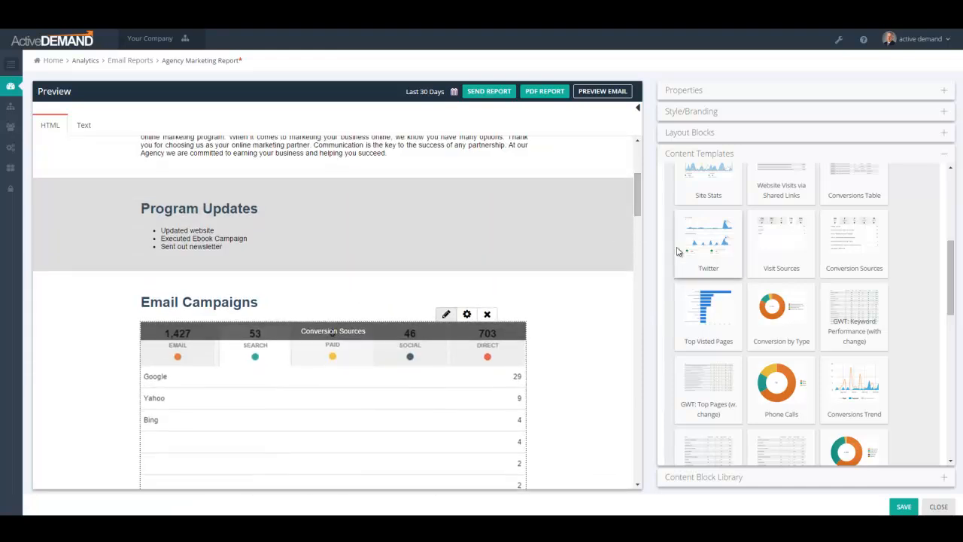
{"action": "mouse_move", "coordinate": [613, 259]}
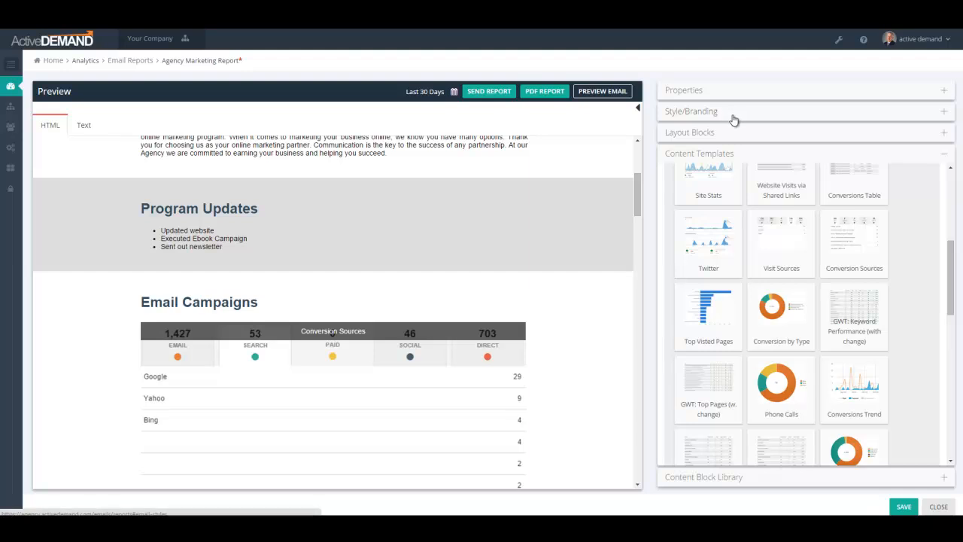
{"action": "mouse_move", "coordinate": [639, 203]}
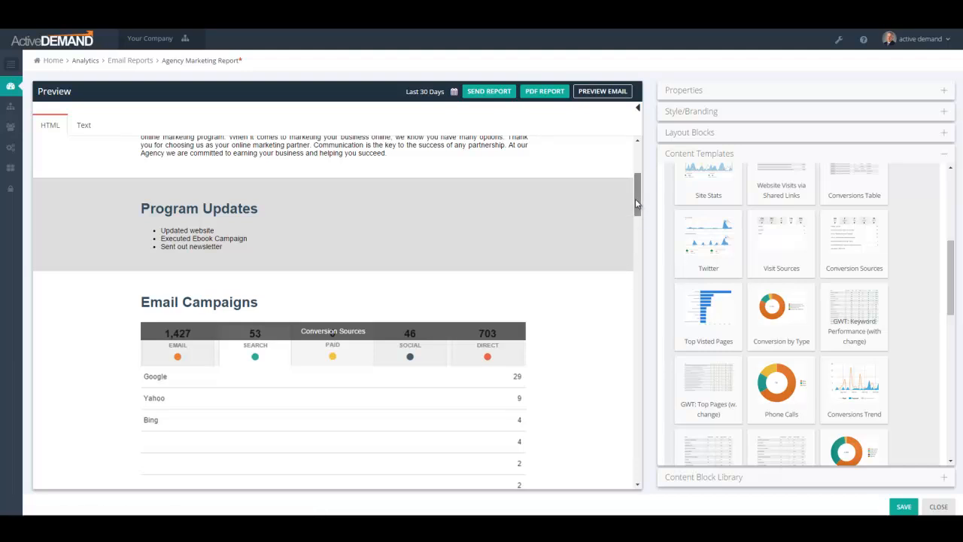
{"action": "mouse_move", "coordinate": [623, 228]}
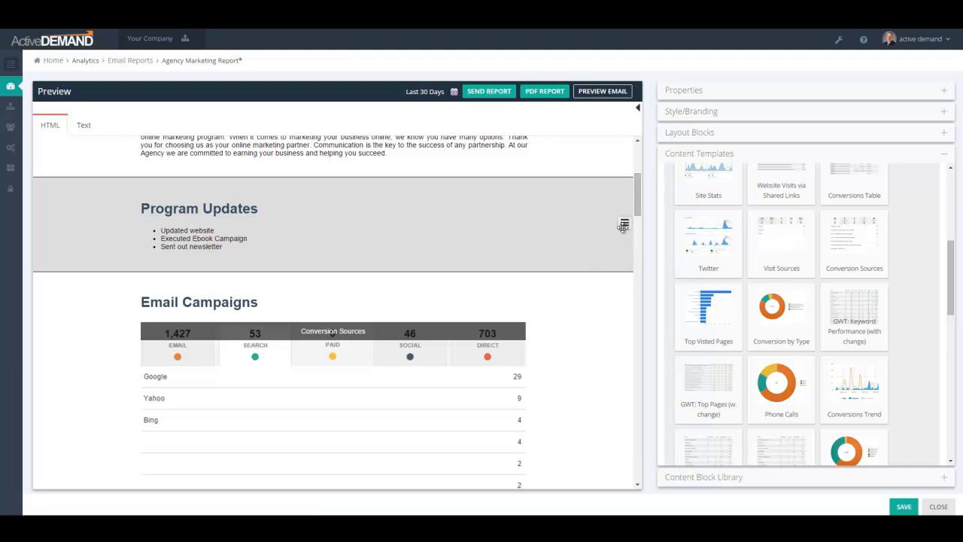
{"action": "left_click", "coordinate": [623, 222]}
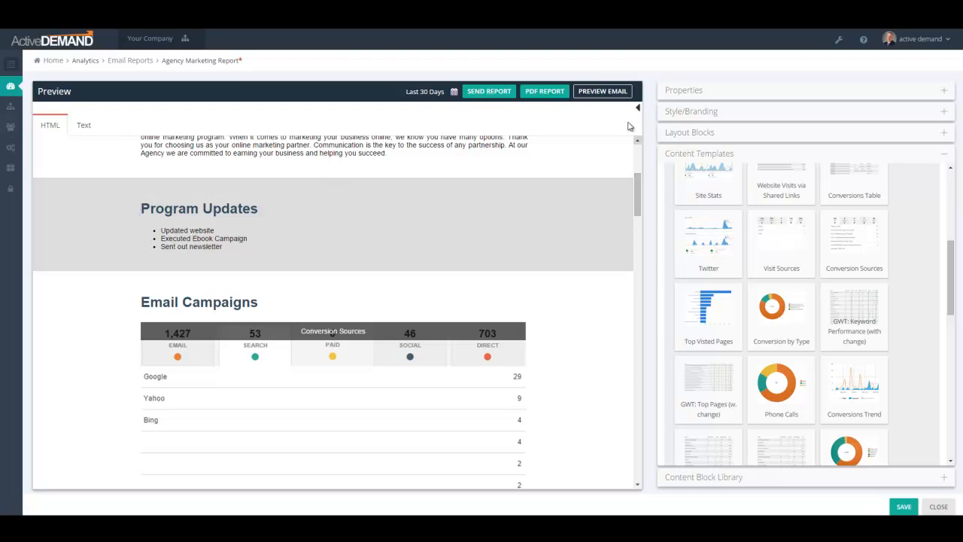
{"action": "mouse_move", "coordinate": [602, 91]}
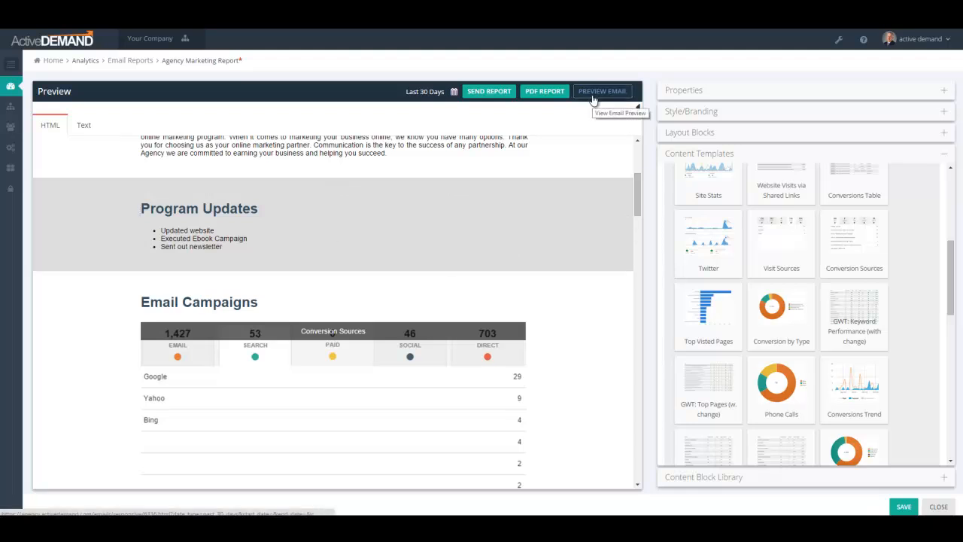
{"action": "mouse_move", "coordinate": [593, 99]}
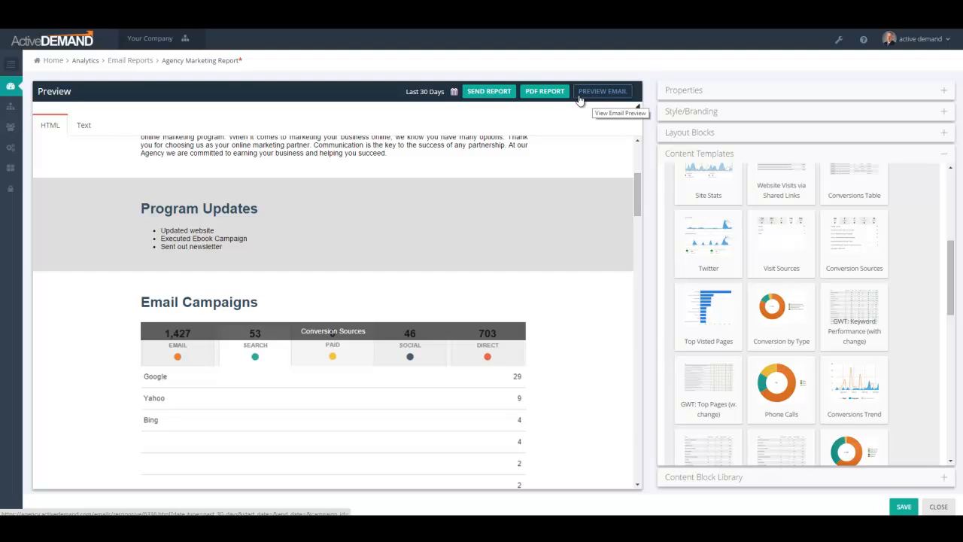
{"action": "mouse_move", "coordinate": [489, 92]}
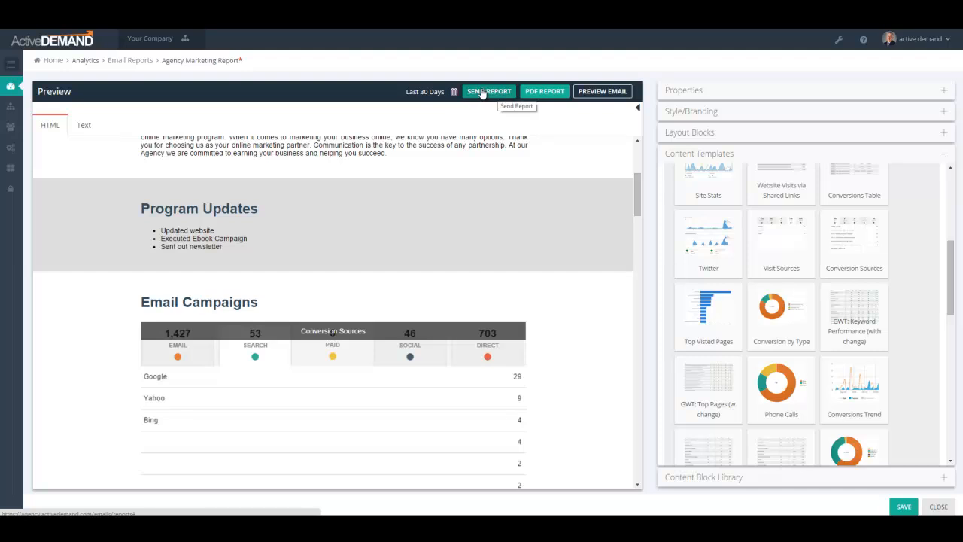
{"action": "left_click", "coordinate": [488, 92]}
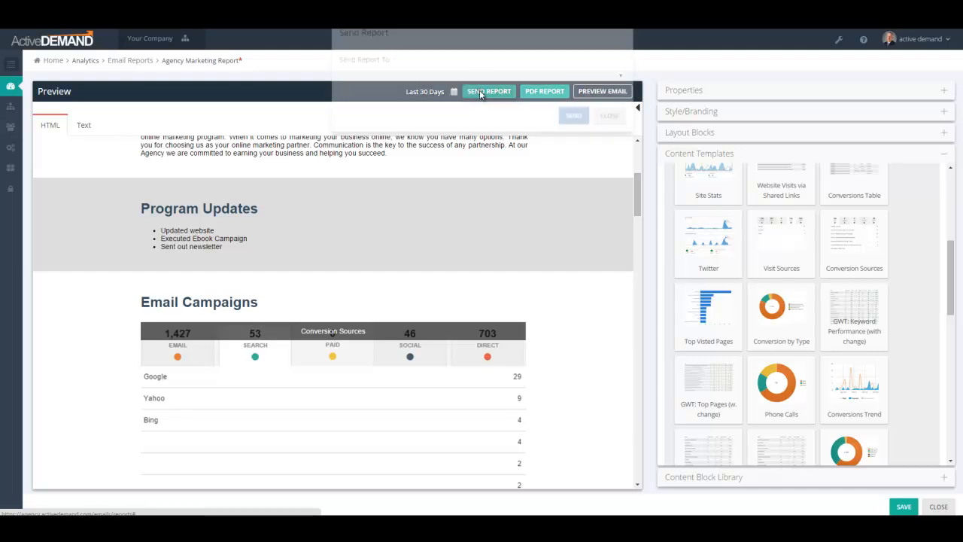
{"action": "left_click", "coordinate": [488, 91]}
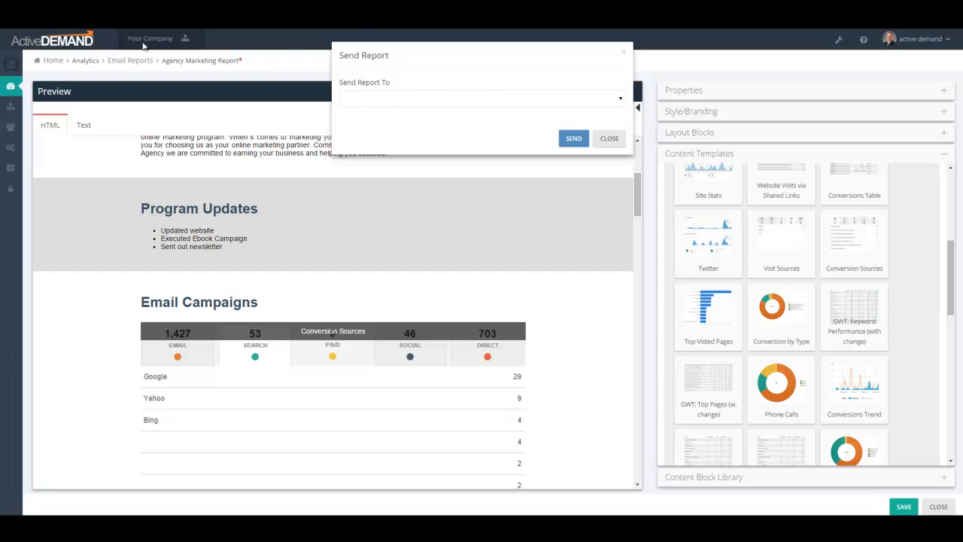
{"action": "mouse_move", "coordinate": [440, 126]}
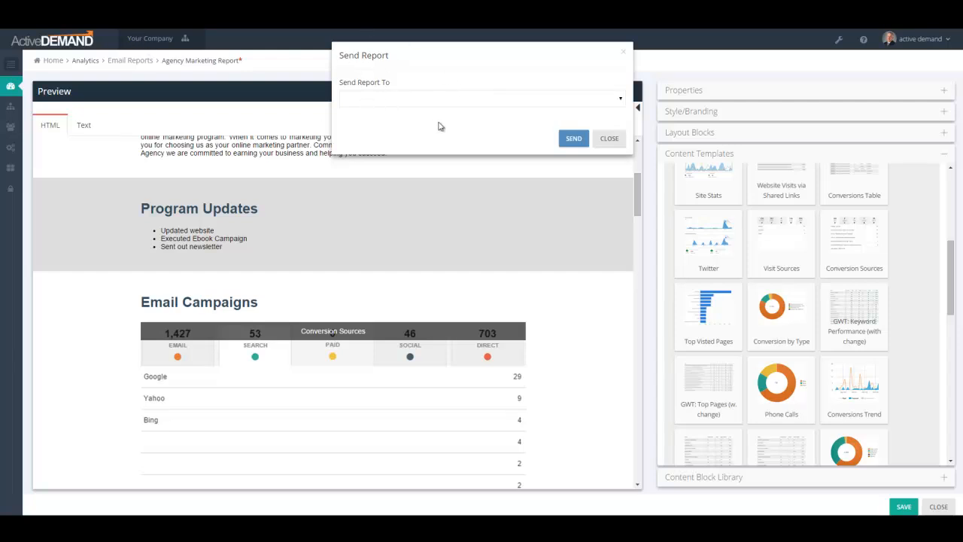
{"action": "mouse_move", "coordinate": [440, 121]}
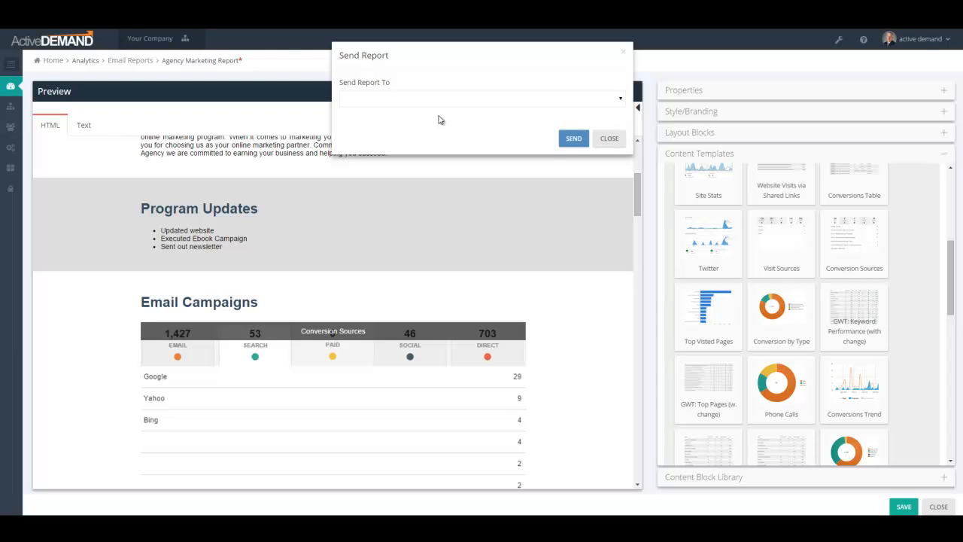
{"action": "mouse_move", "coordinate": [343, 104]}
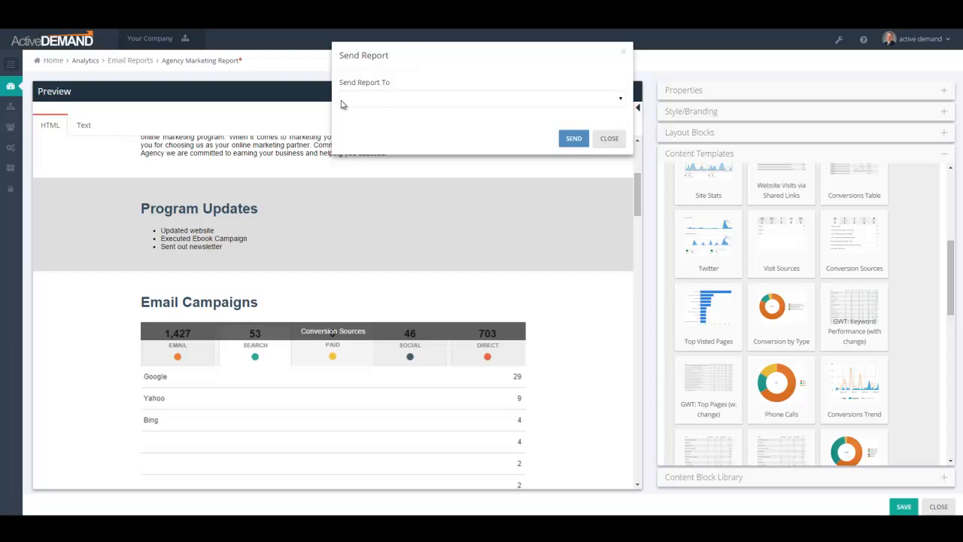
{"action": "mouse_move", "coordinate": [352, 128]}
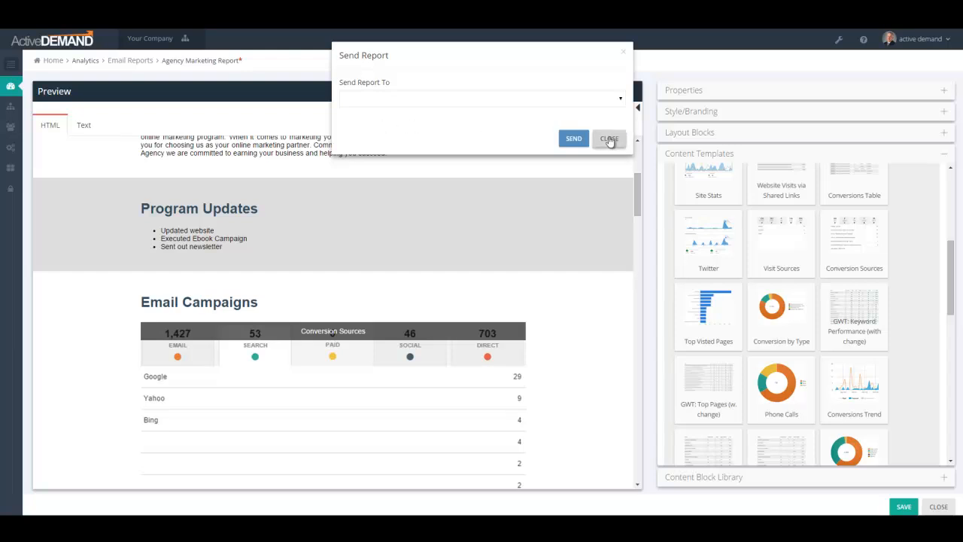
{"action": "left_click", "coordinate": [607, 138]}
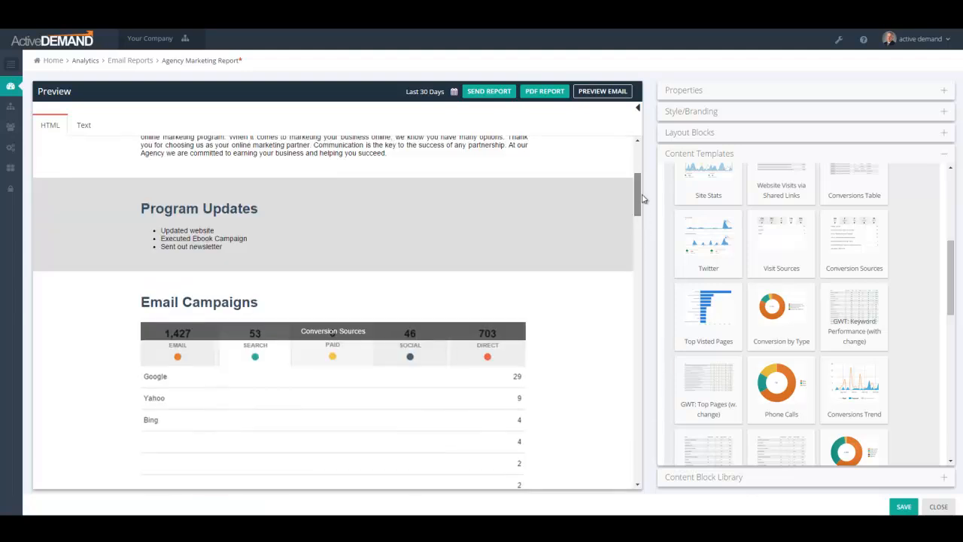
{"action": "scroll", "scroll_direction": "up", "scroll_amount": 3}
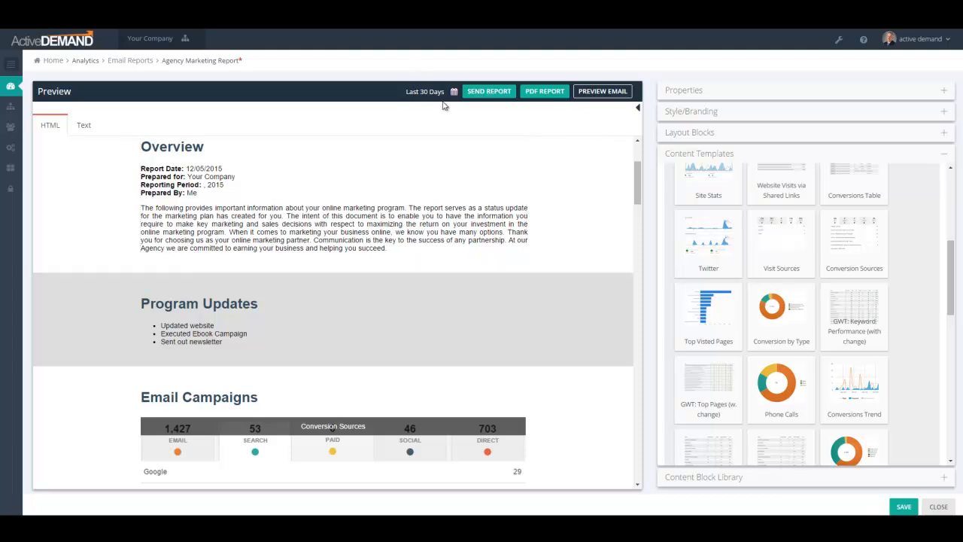
{"action": "mouse_move", "coordinate": [399, 124]}
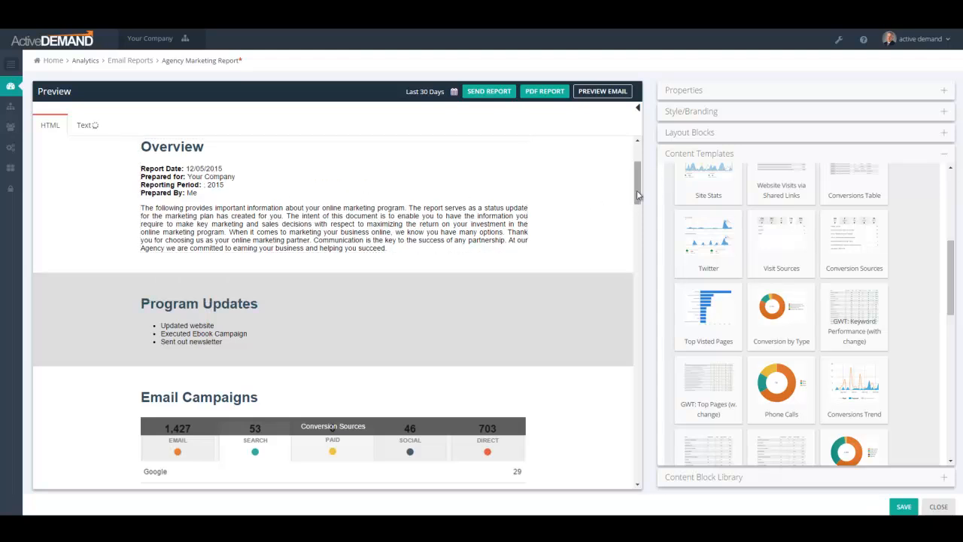
{"action": "scroll", "scroll_direction": "down", "scroll_amount": 3}
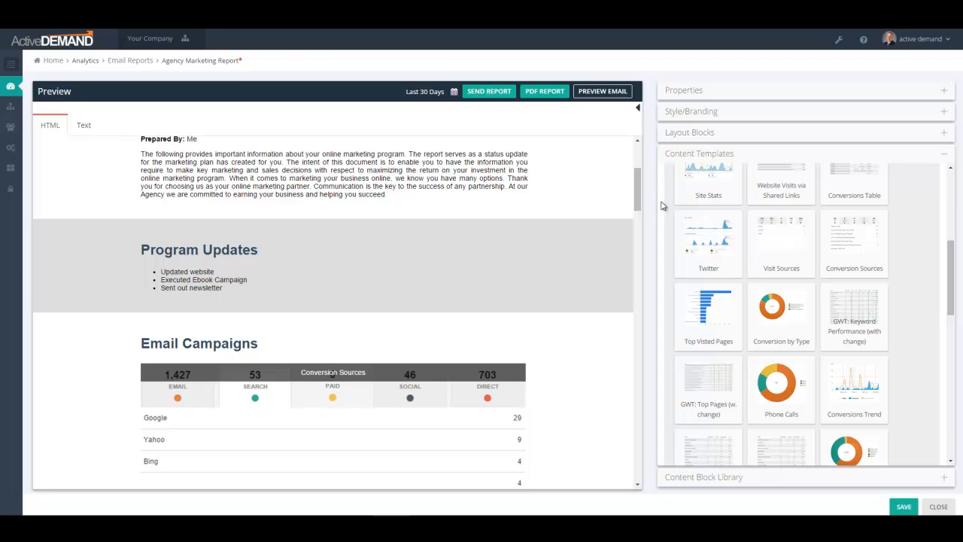
{"action": "mouse_move", "coordinate": [489, 123]}
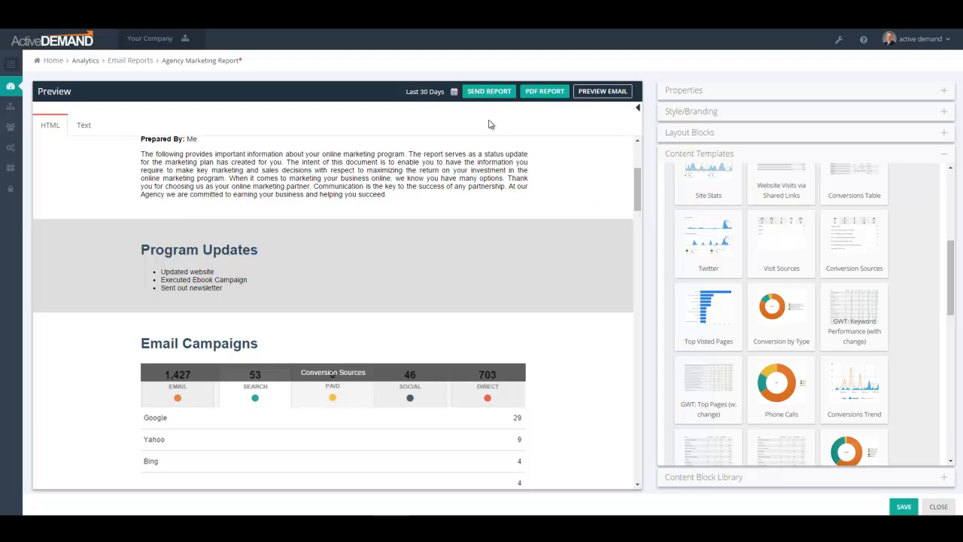
{"action": "mouse_move", "coordinate": [488, 92]}
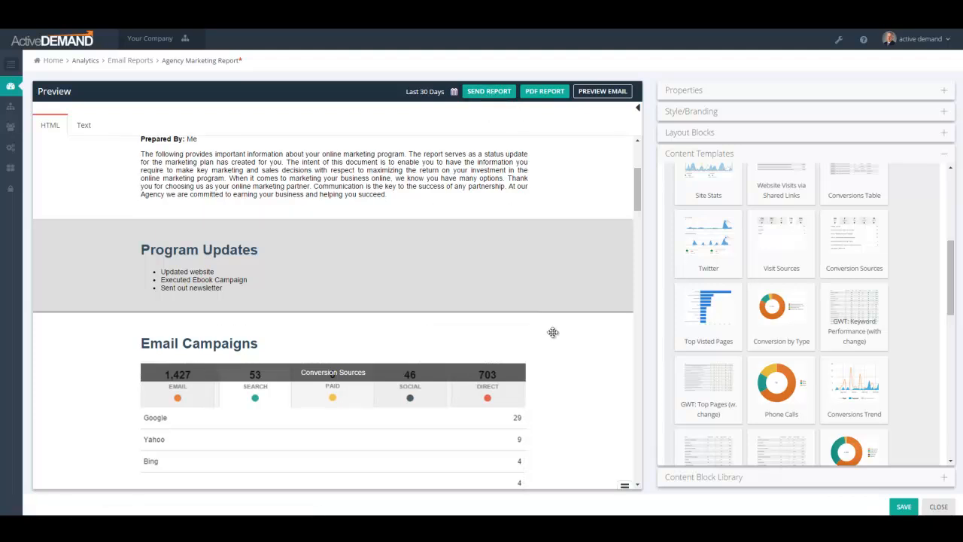
{"action": "mouse_move", "coordinate": [582, 333]}
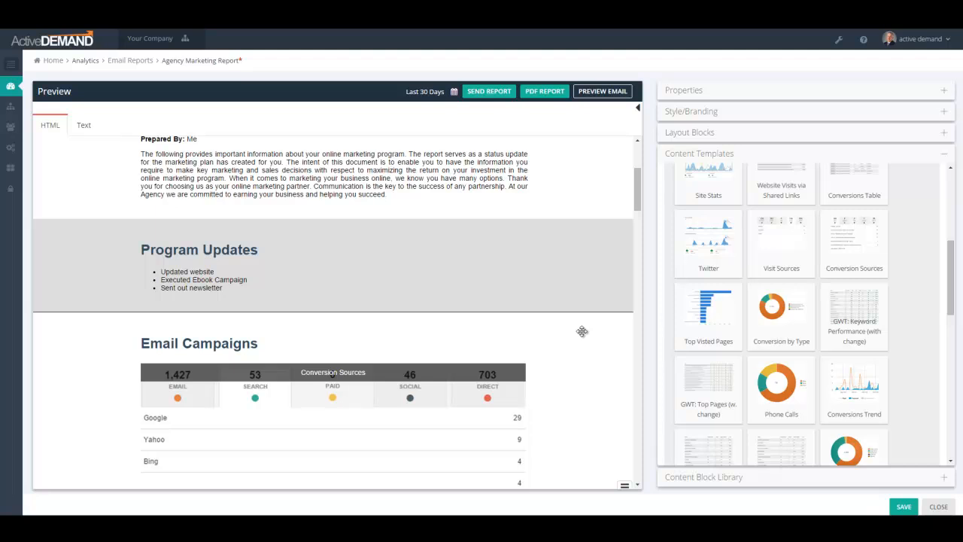
Close the report editor and start a new report schedule from the Email Report Schedules list.
{"action": "left_click", "coordinate": [151, 40]}
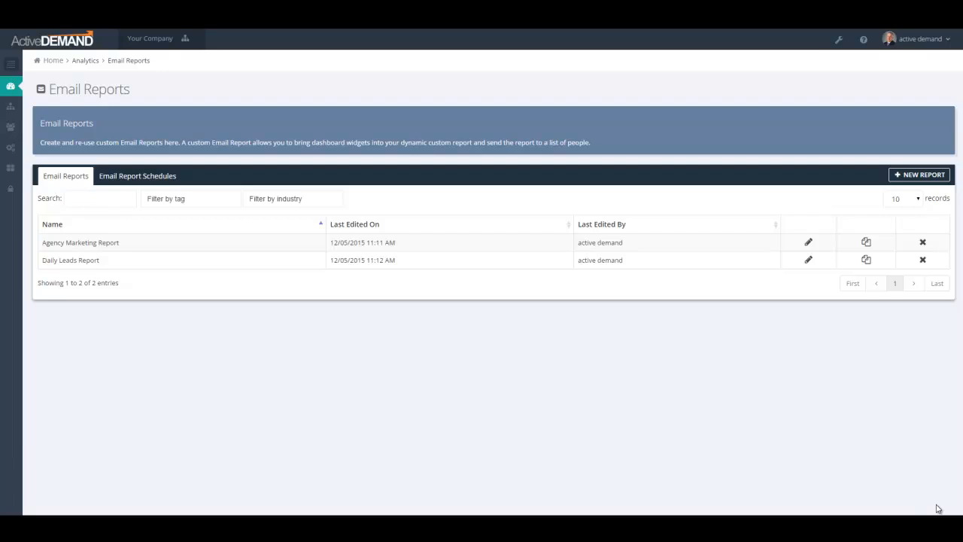
{"action": "mouse_move", "coordinate": [137, 175]}
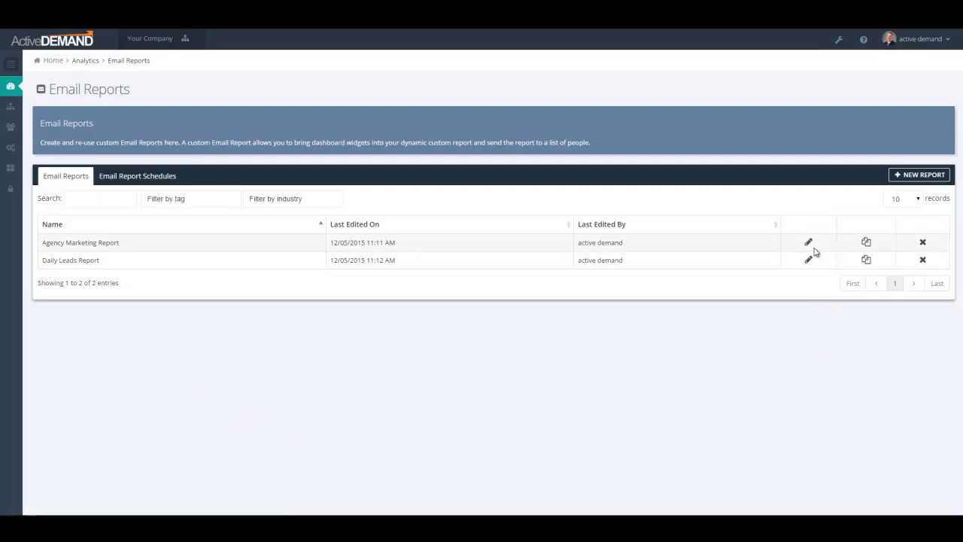
{"action": "mouse_move", "coordinate": [364, 355]}
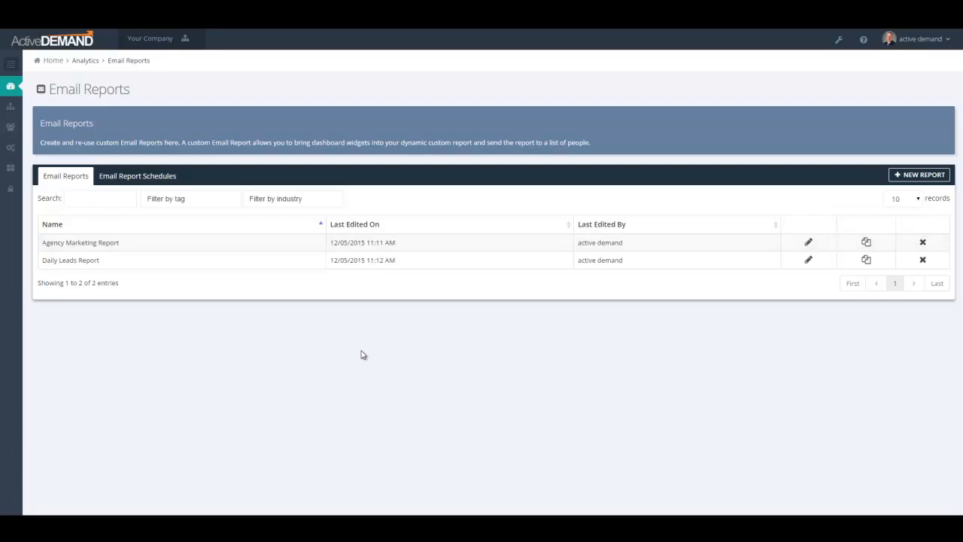
{"action": "left_click", "coordinate": [137, 174]}
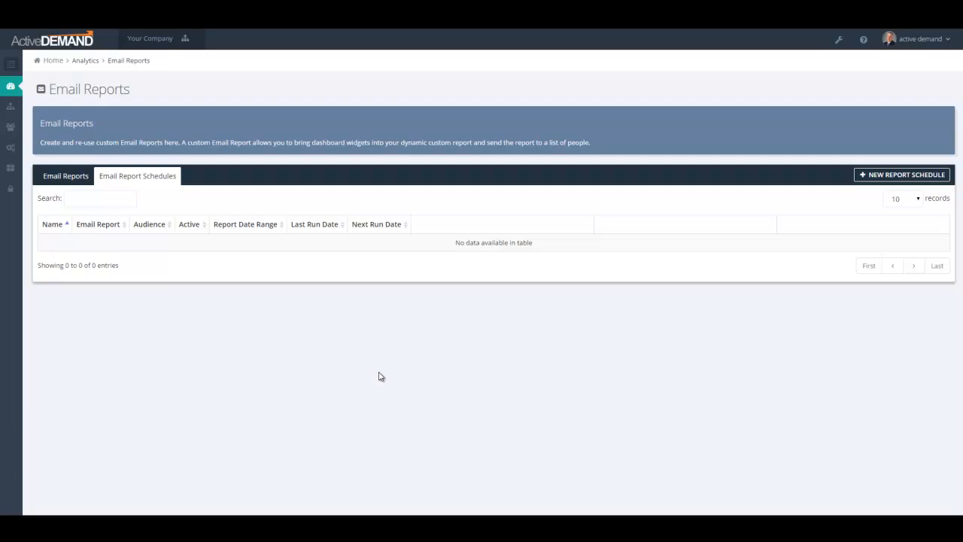
{"action": "mouse_move", "coordinate": [564, 274]}
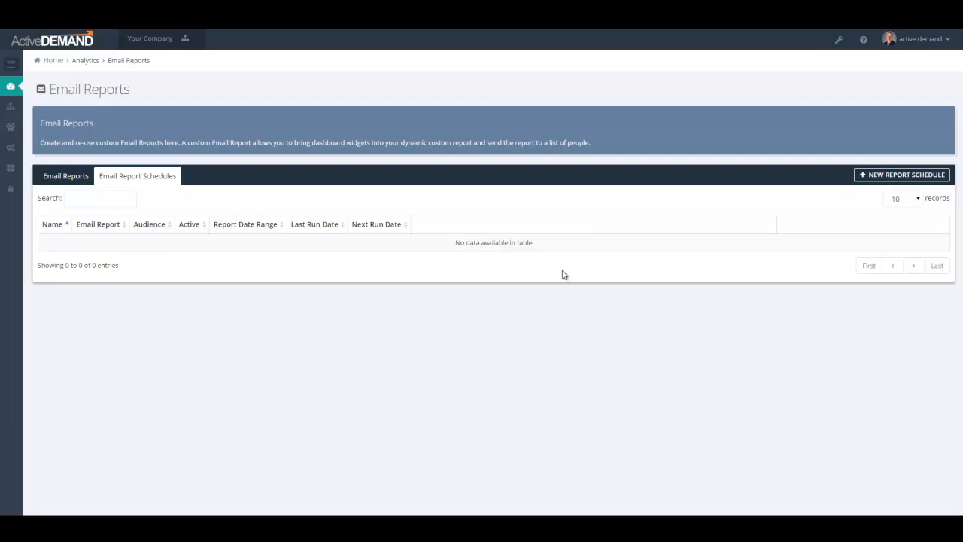
{"action": "mouse_move", "coordinate": [901, 174]}
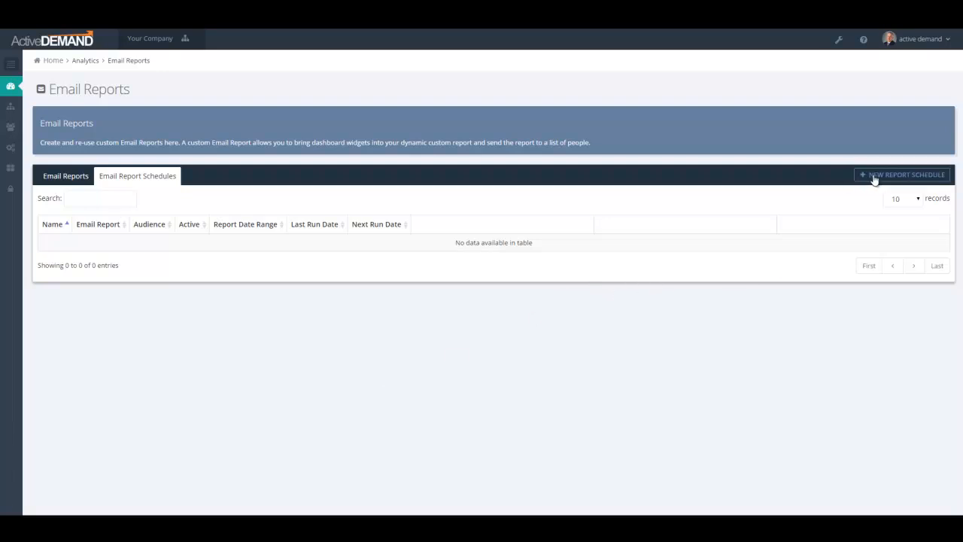
{"action": "left_click", "coordinate": [901, 174]}
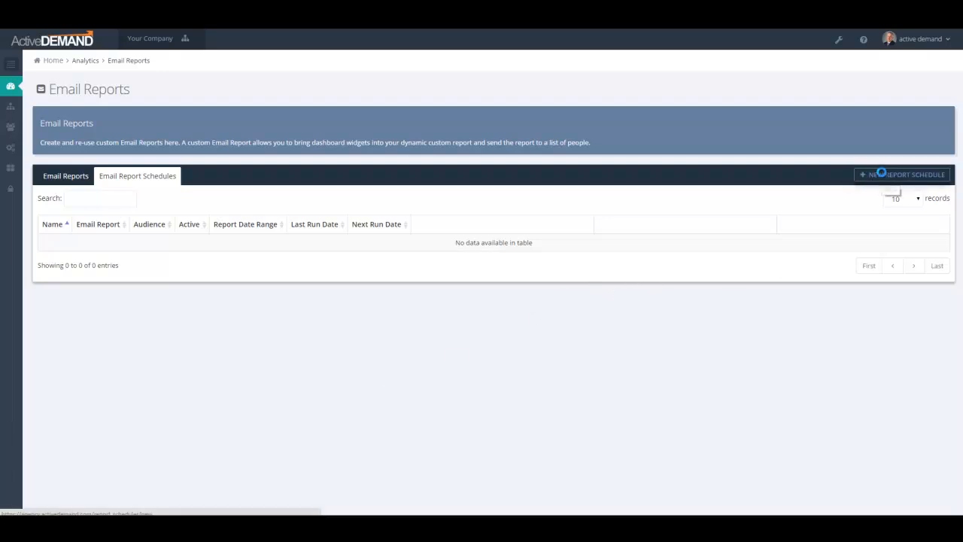
Name the schedule Daily Lead, run daily at 08:00, covering the Last 7 Days.
{"action": "left_click", "coordinate": [902, 174]}
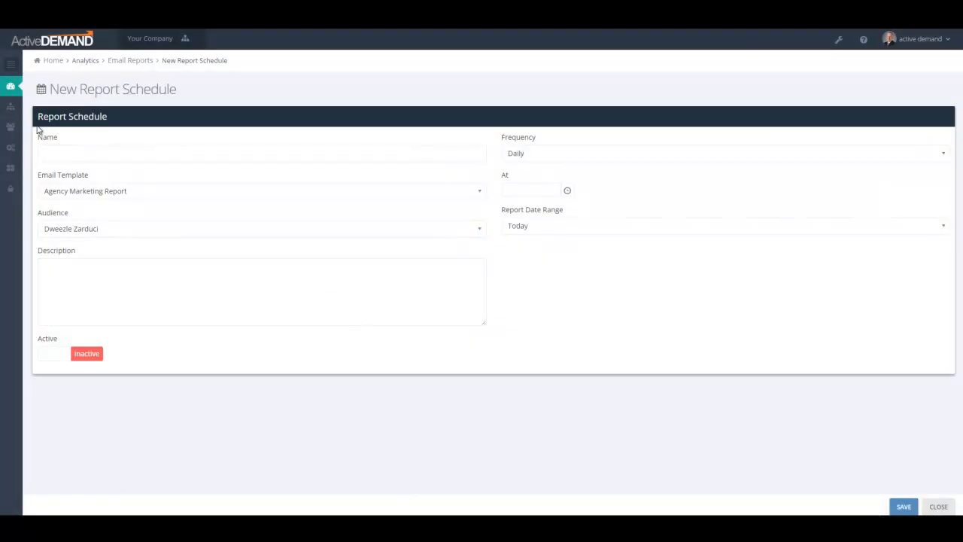
{"action": "type", "text": "Daily Lea"}
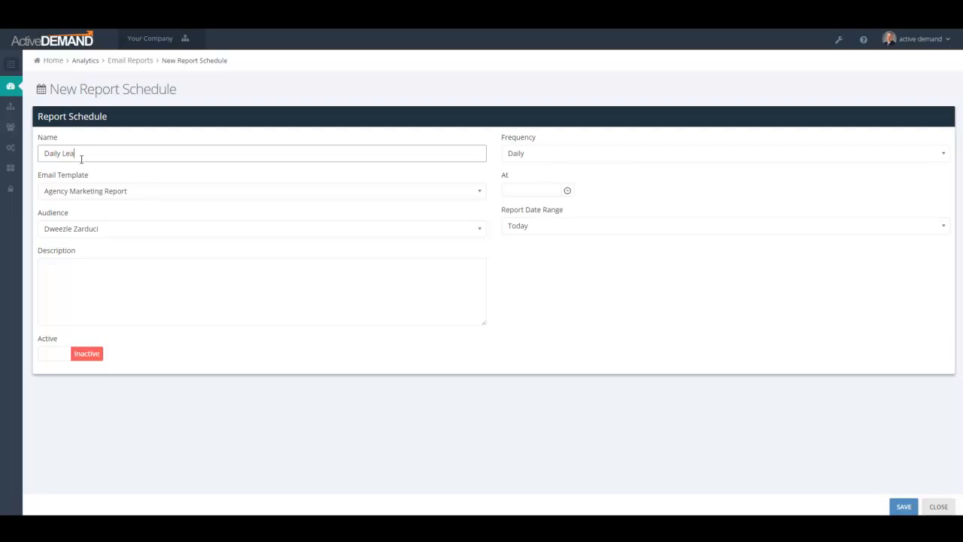
{"action": "type", "text": "d"}
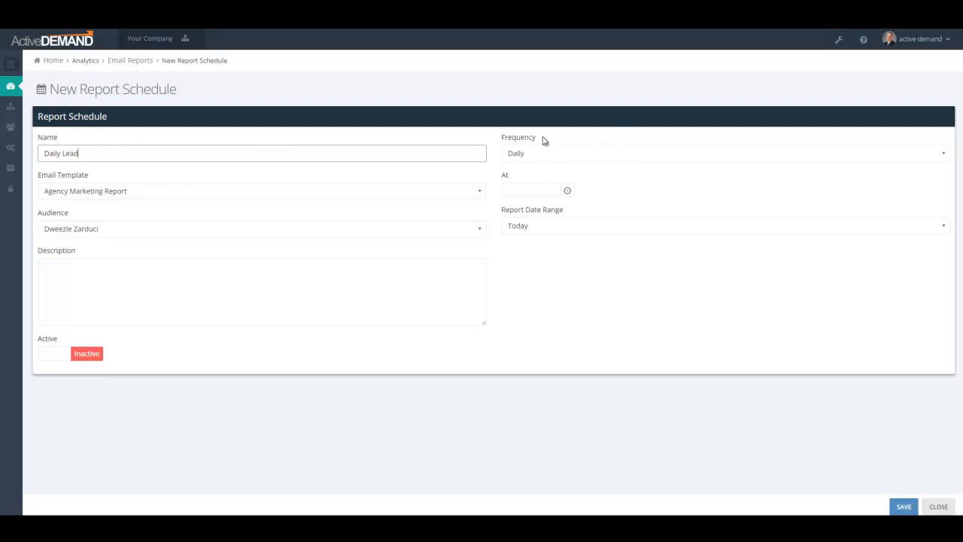
{"action": "left_click", "coordinate": [262, 153]}
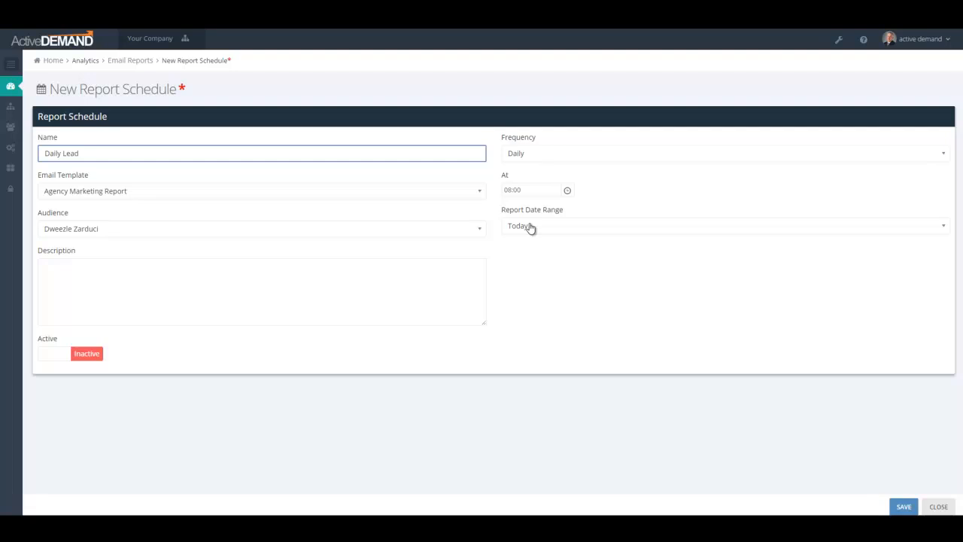
{"action": "left_click", "coordinate": [722, 225]}
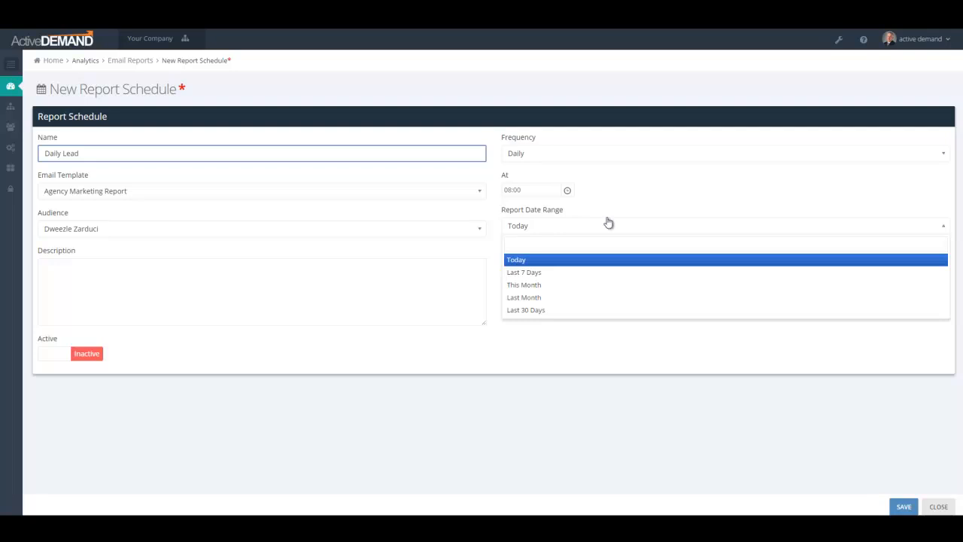
{"action": "left_click", "coordinate": [524, 271]}
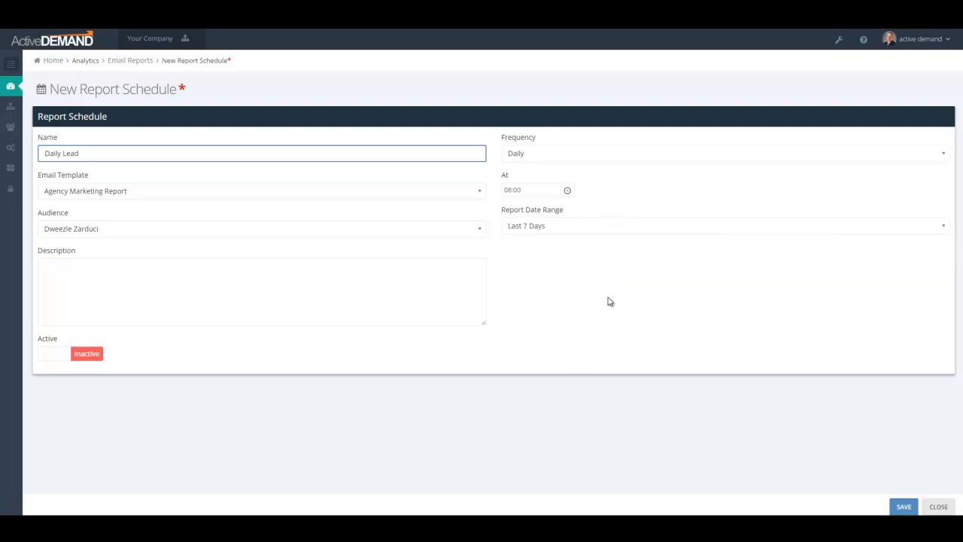
{"action": "mouse_move", "coordinate": [559, 278]}
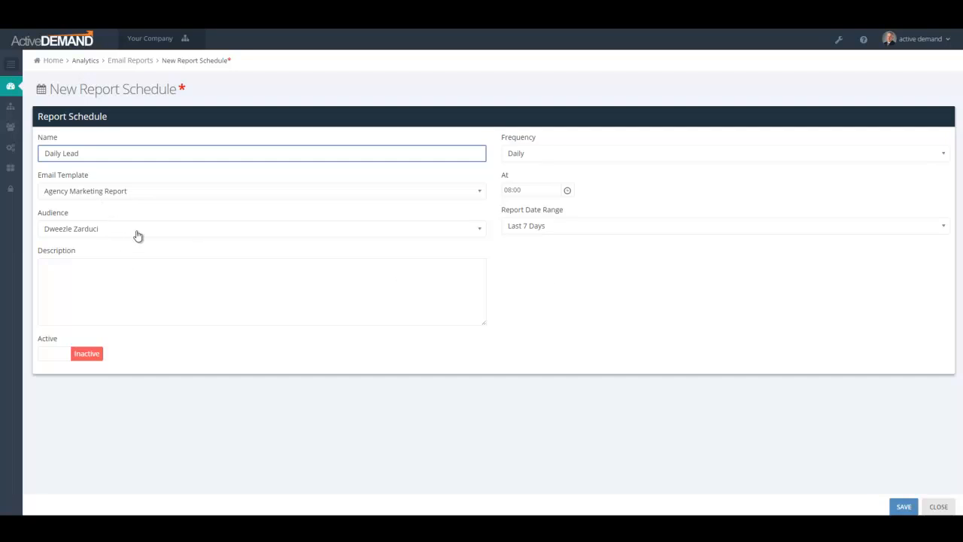
{"action": "mouse_move", "coordinate": [148, 234]}
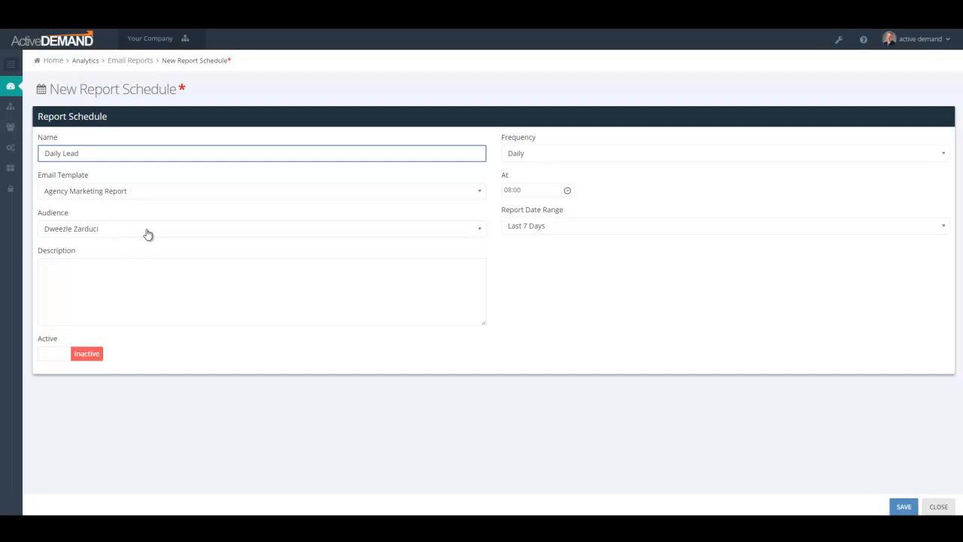
{"action": "mouse_move", "coordinate": [126, 240]}
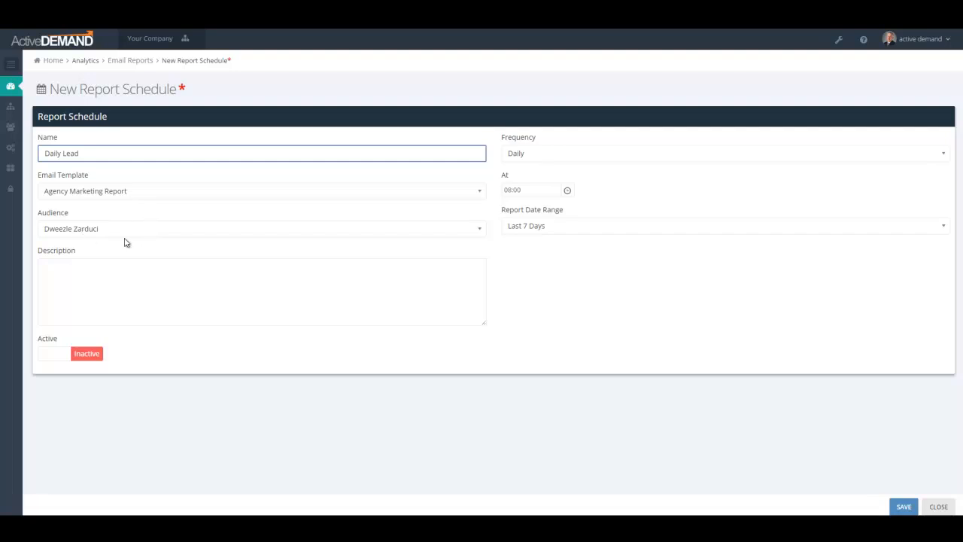
{"action": "mouse_move", "coordinate": [123, 230]}
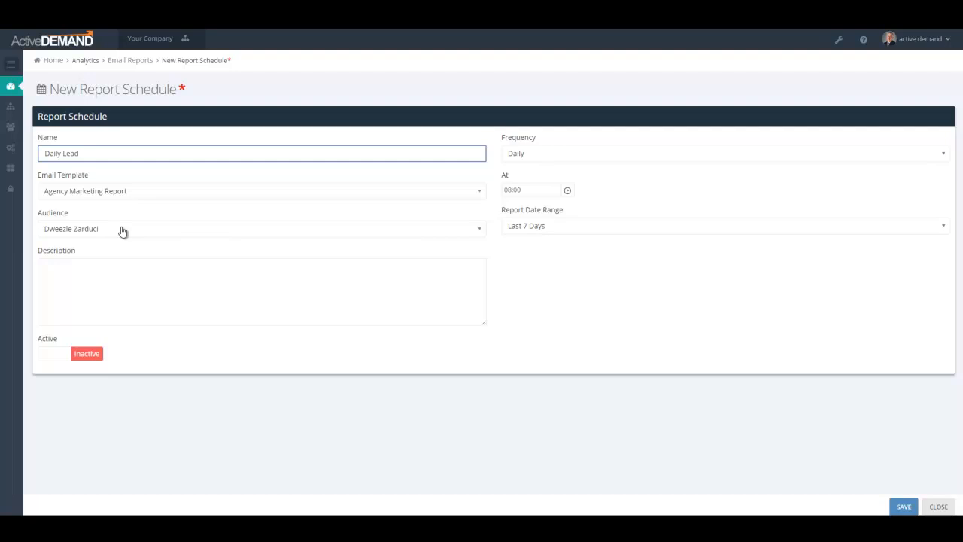
{"action": "mouse_move", "coordinate": [173, 304]}
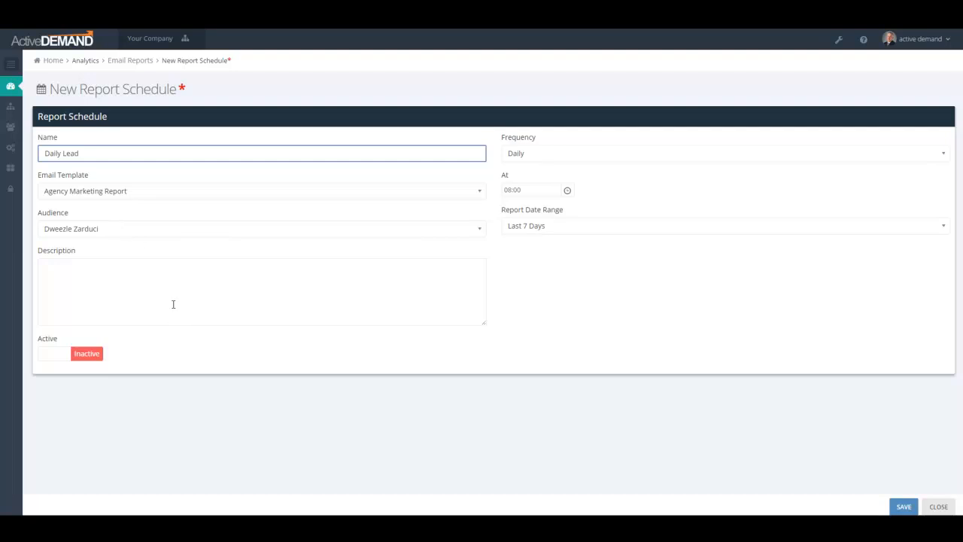
{"action": "mouse_move", "coordinate": [349, 277]}
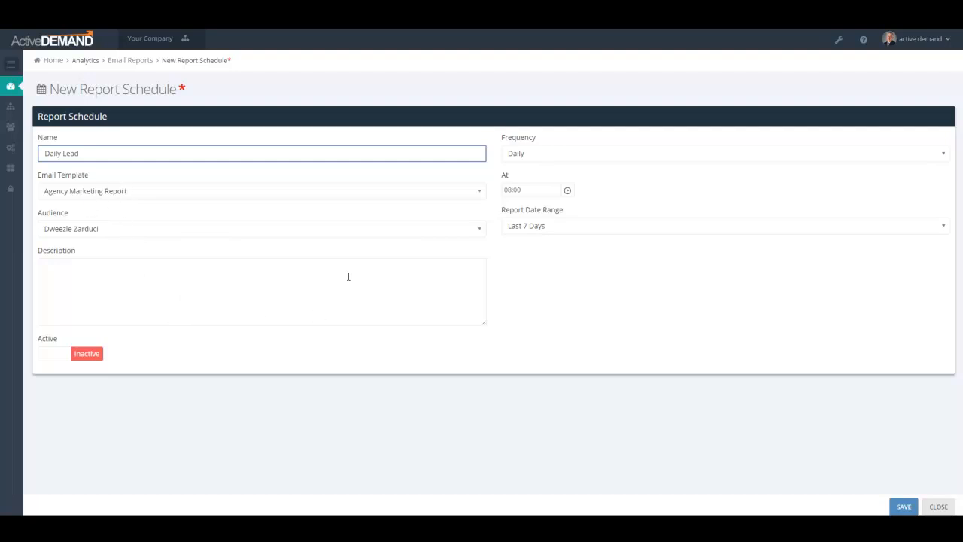
Use the Daily Leads Report template, set the schedule active, and save it.
{"action": "left_click", "coordinate": [262, 189]}
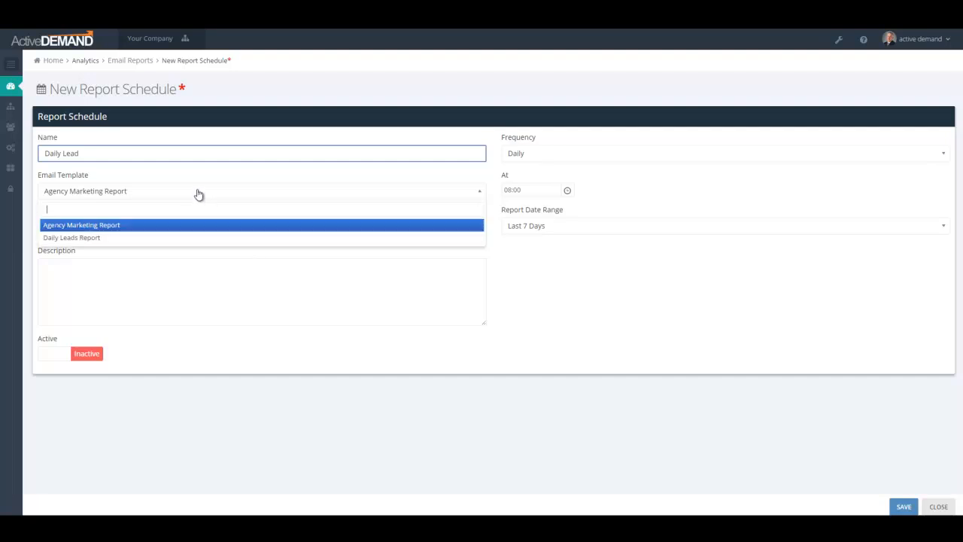
{"action": "mouse_move", "coordinate": [73, 237]}
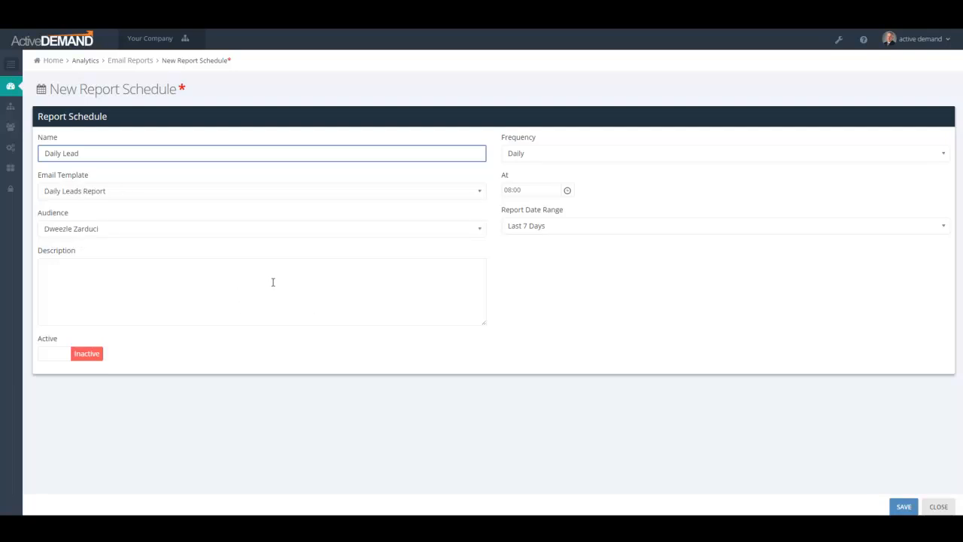
{"action": "left_click", "coordinate": [261, 291]}
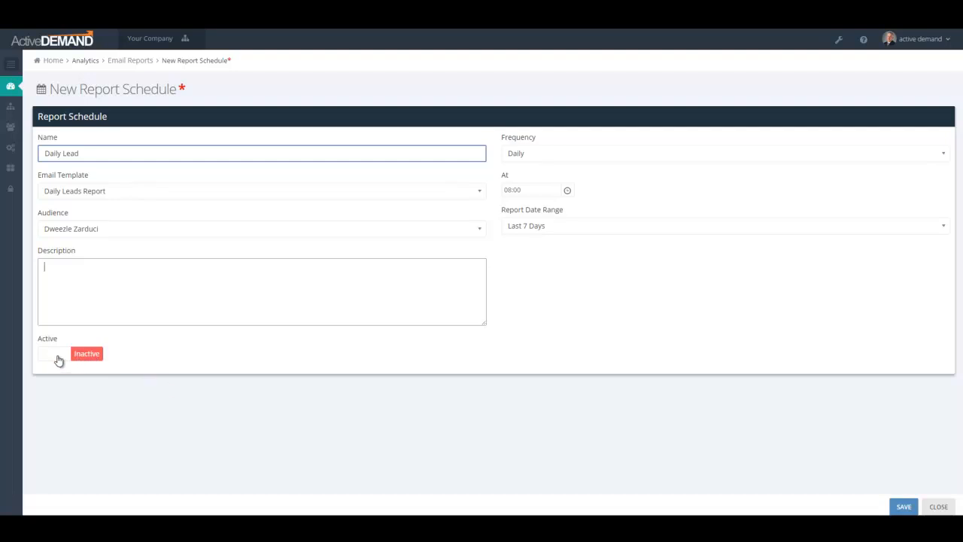
{"action": "mouse_move", "coordinate": [244, 363]}
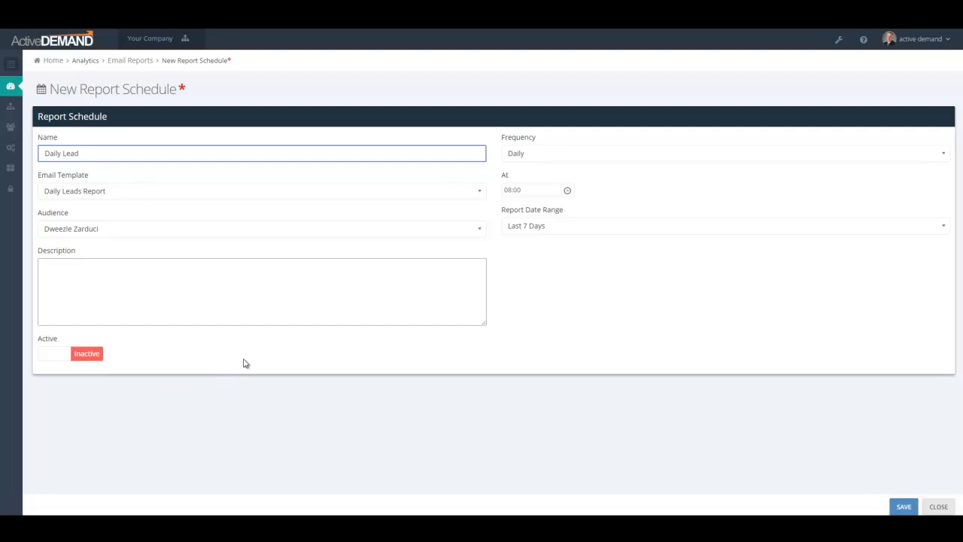
{"action": "left_click", "coordinate": [48, 353]}
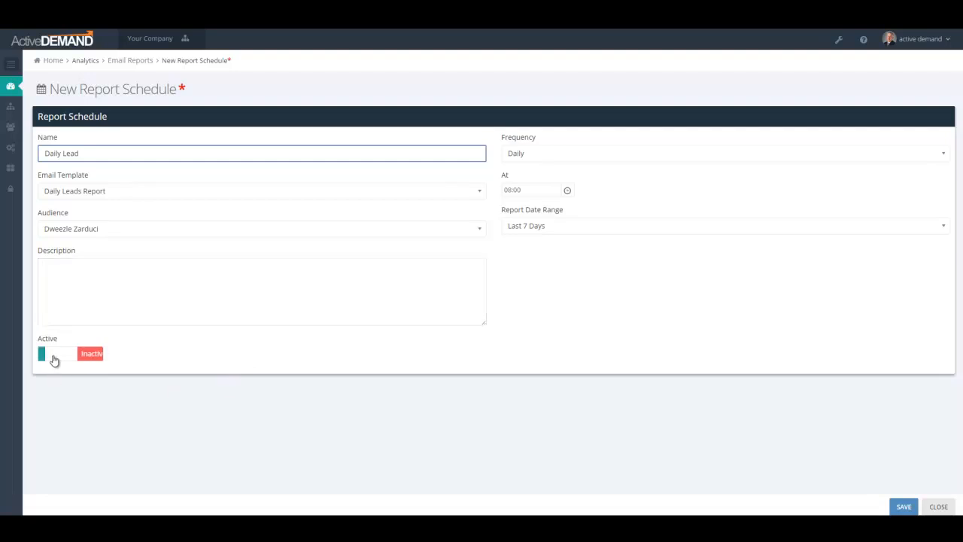
{"action": "left_click", "coordinate": [53, 353]}
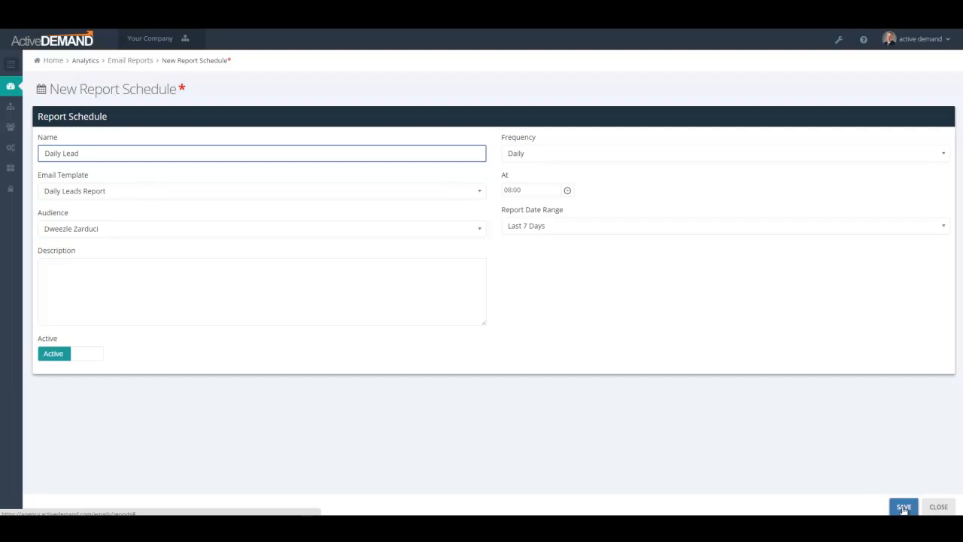
{"action": "left_click", "coordinate": [902, 505]}
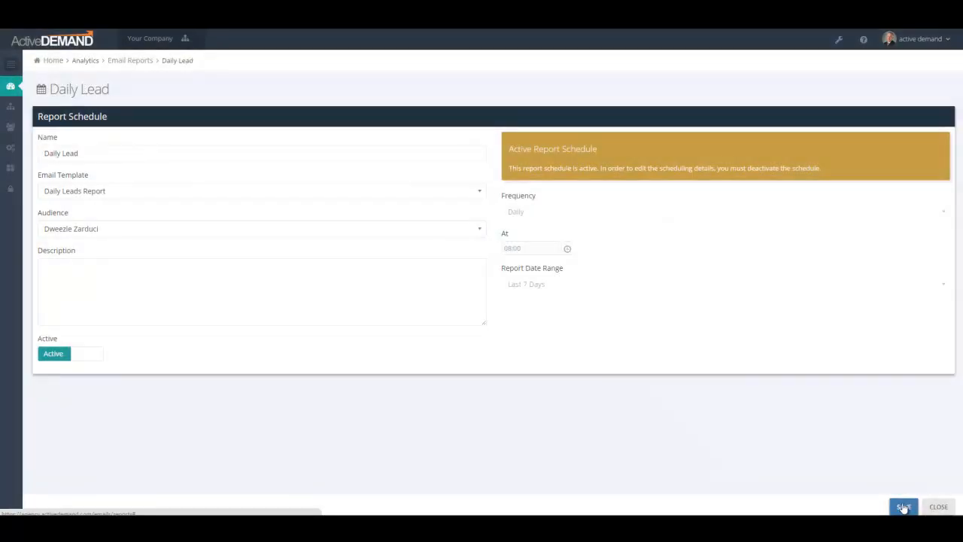
Close the schedule and confirm Daily Lead is listed active under Email Report Schedules.
{"action": "left_click", "coordinate": [903, 505]}
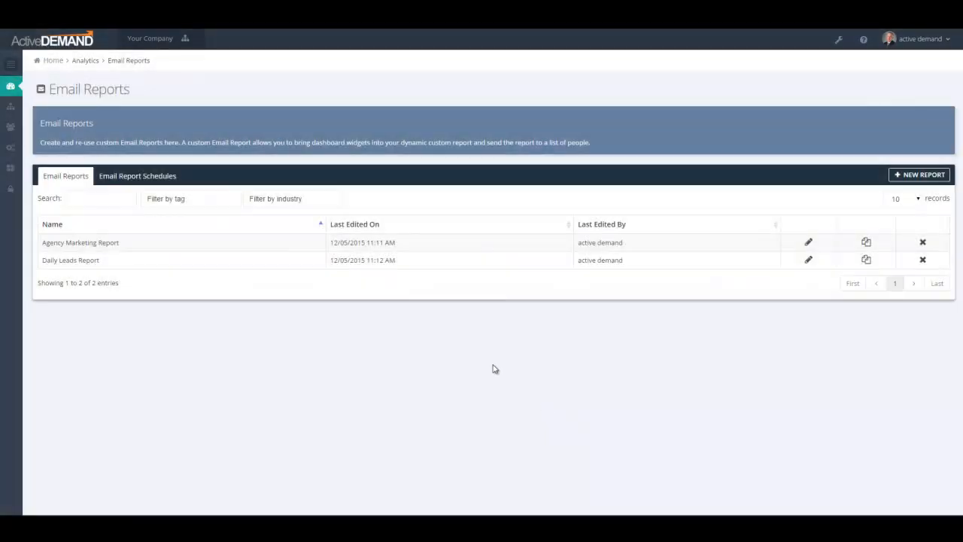
{"action": "left_click", "coordinate": [137, 175]}
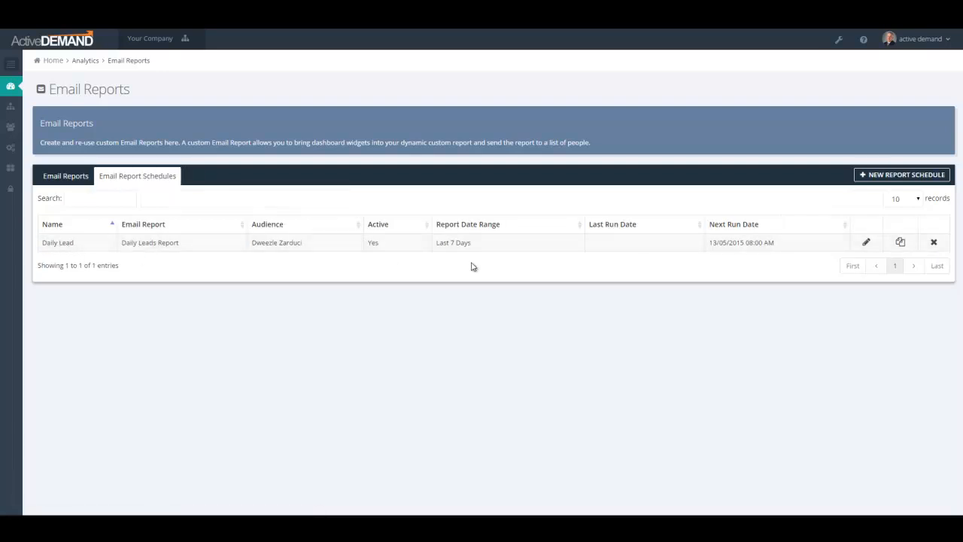
{"action": "mouse_move", "coordinate": [269, 239]}
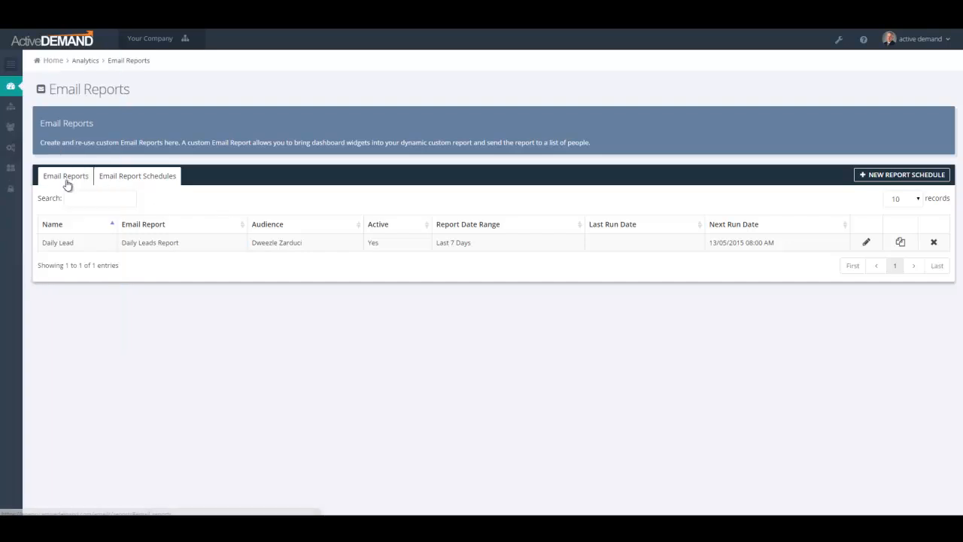
{"action": "left_click", "coordinate": [66, 175]}
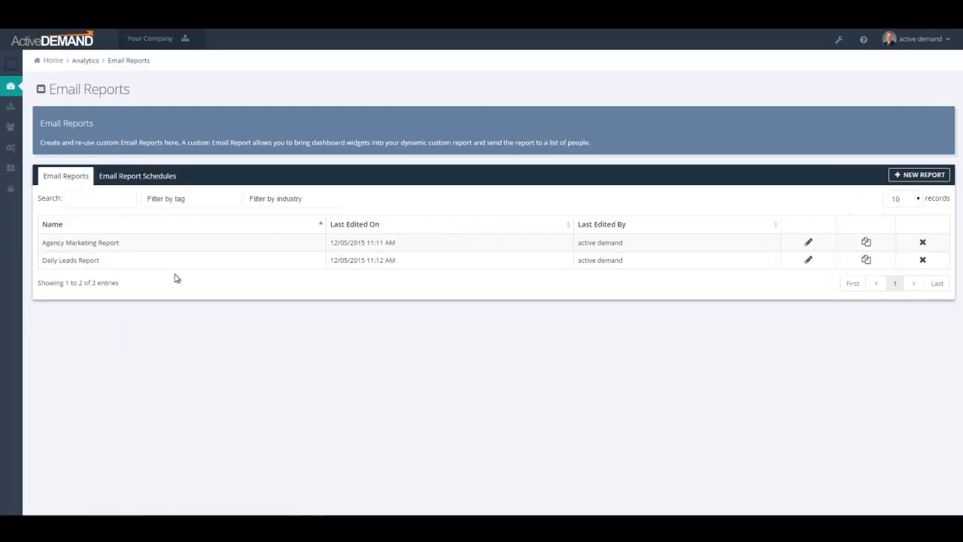
{"action": "left_click", "coordinate": [137, 174]}
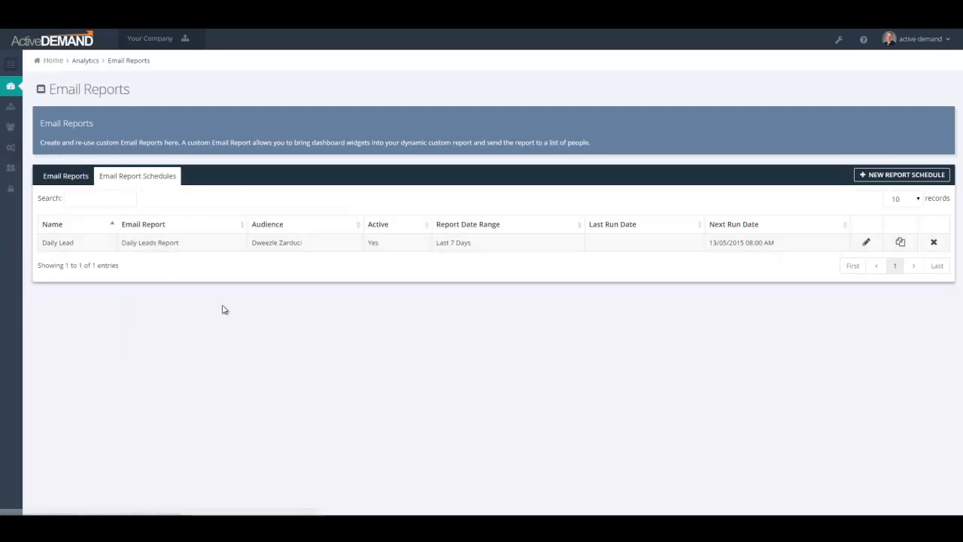
{"action": "mouse_move", "coordinate": [466, 247]}
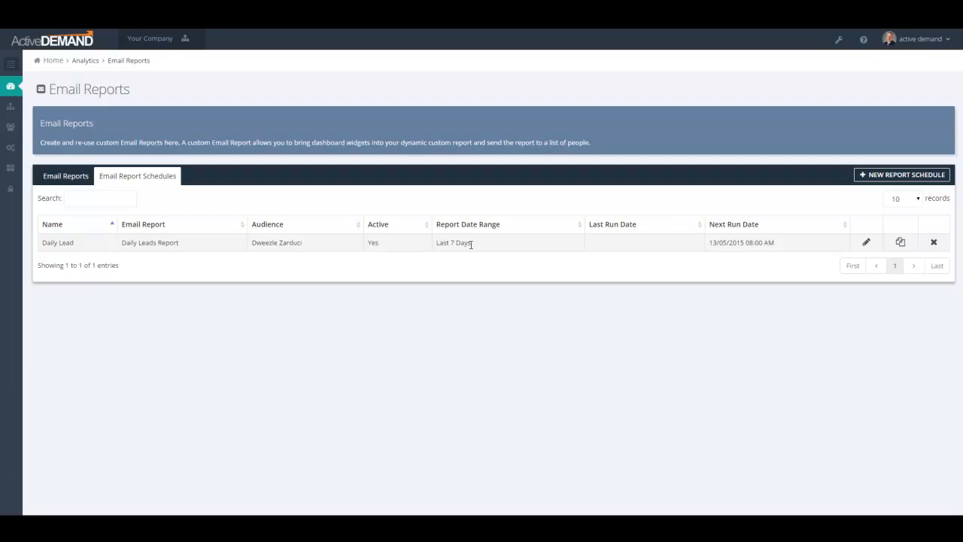
{"action": "mouse_move", "coordinate": [509, 232]}
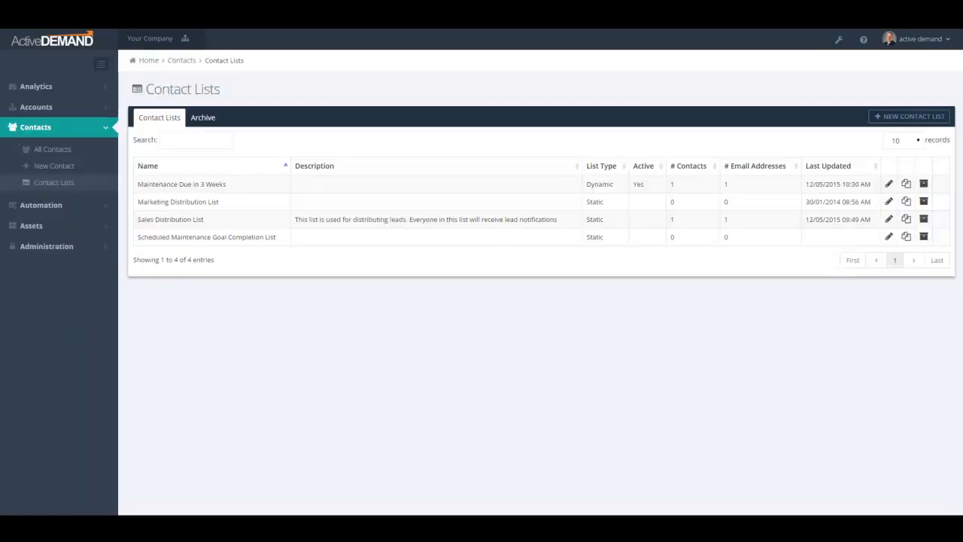
{"action": "mouse_move", "coordinate": [912, 116]}
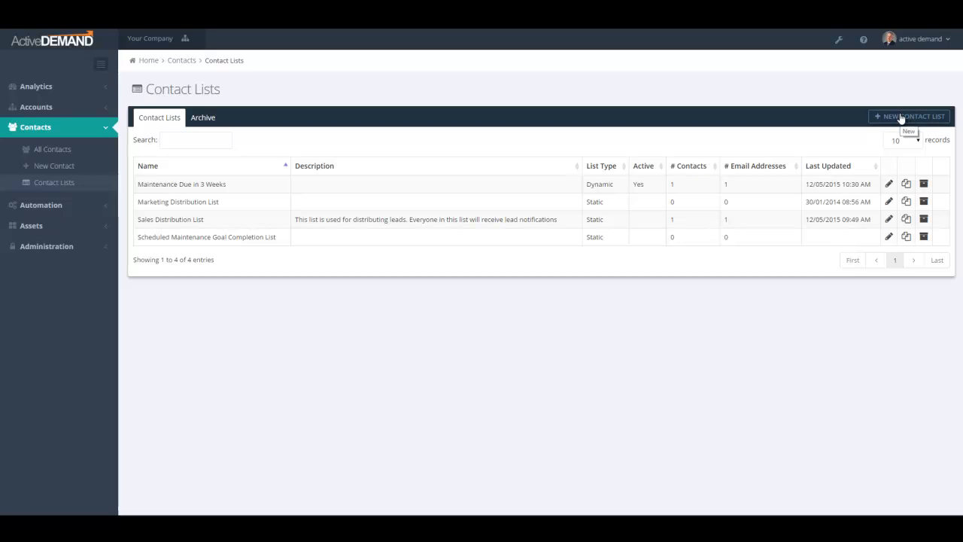
Create static contact list Daily Sales Report and add Sales and Marketing as targets.
{"action": "left_click", "coordinate": [909, 116]}
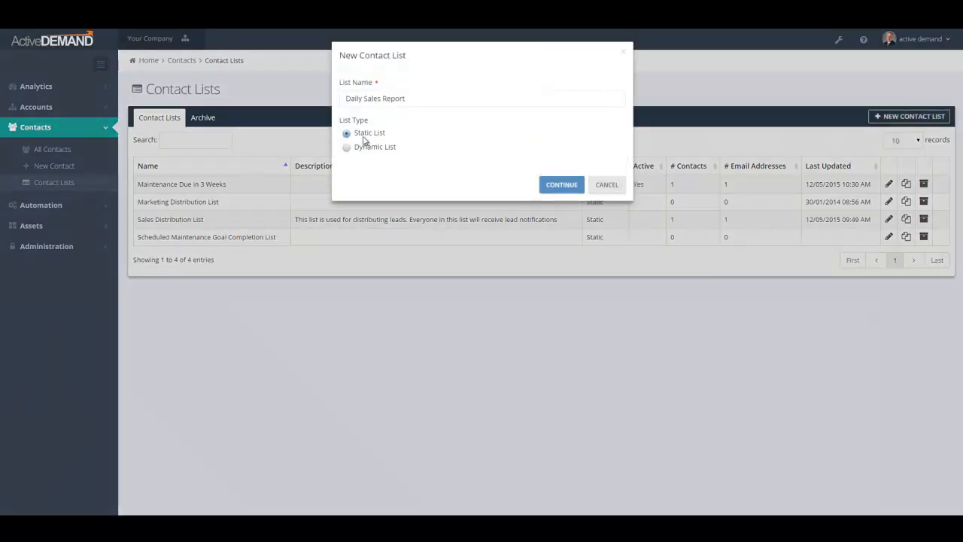
{"action": "mouse_move", "coordinate": [466, 181]}
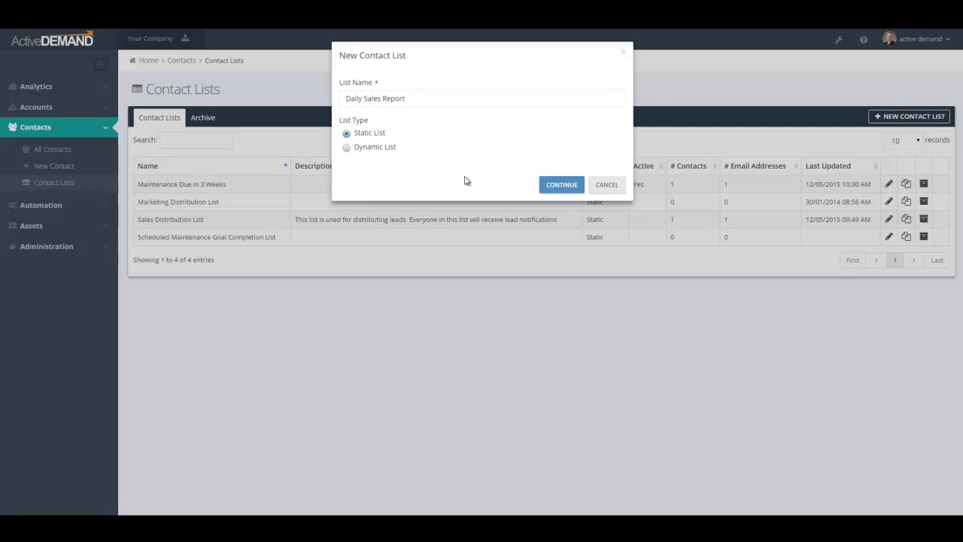
{"action": "mouse_move", "coordinate": [479, 166]}
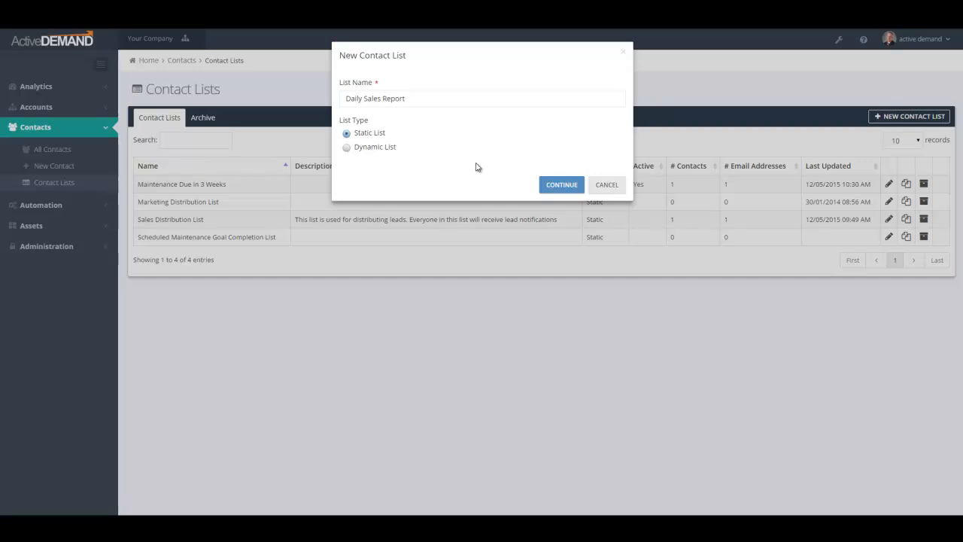
{"action": "mouse_move", "coordinate": [467, 159]}
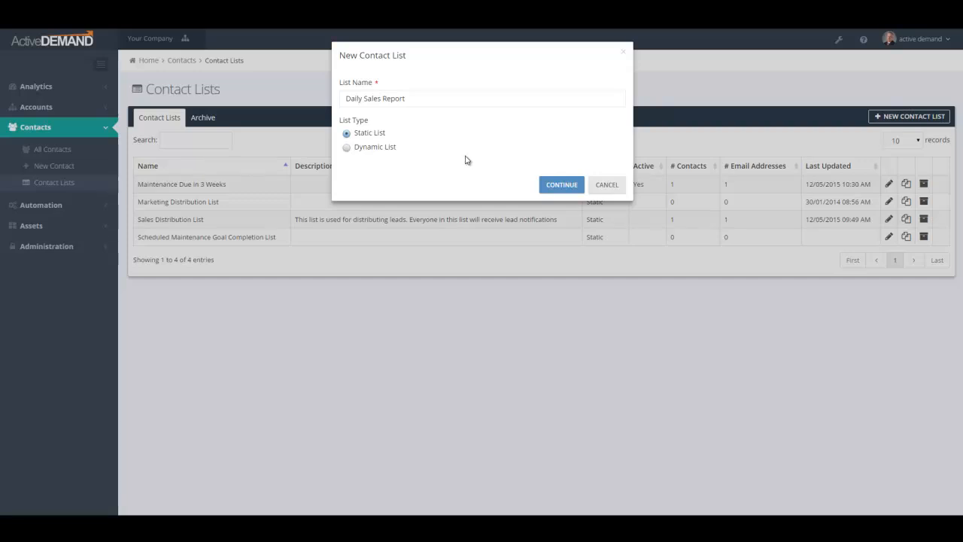
{"action": "mouse_move", "coordinate": [561, 184]}
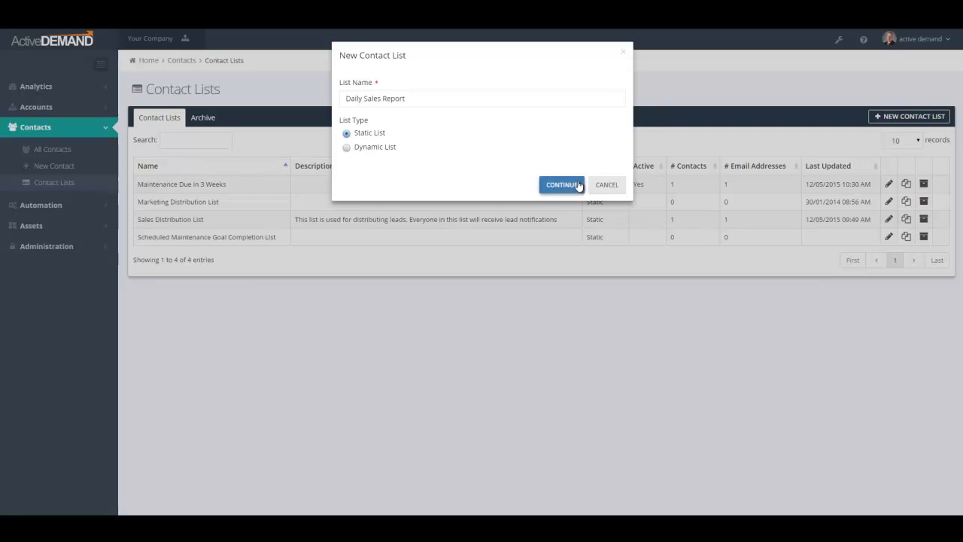
{"action": "left_click", "coordinate": [561, 183]}
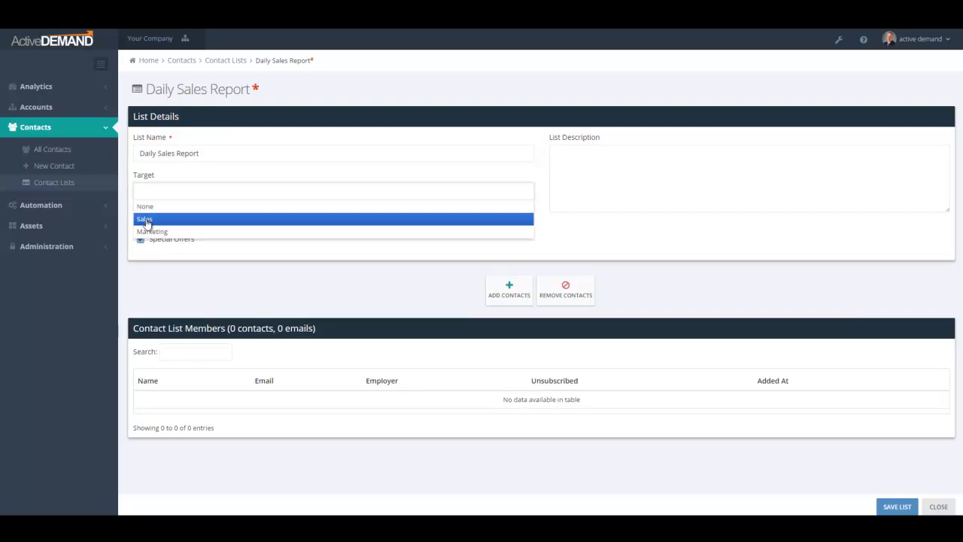
{"action": "left_click", "coordinate": [147, 220]}
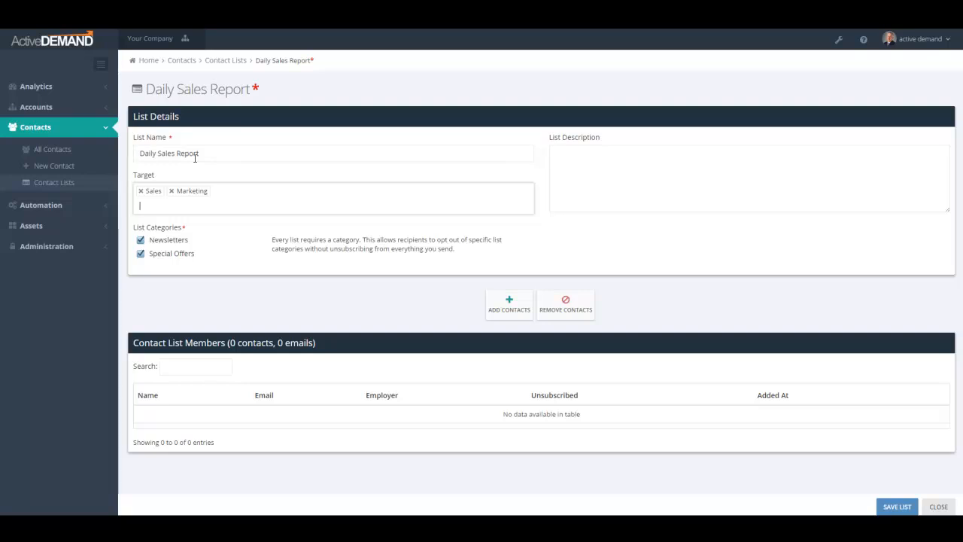
{"action": "mouse_move", "coordinate": [253, 200]}
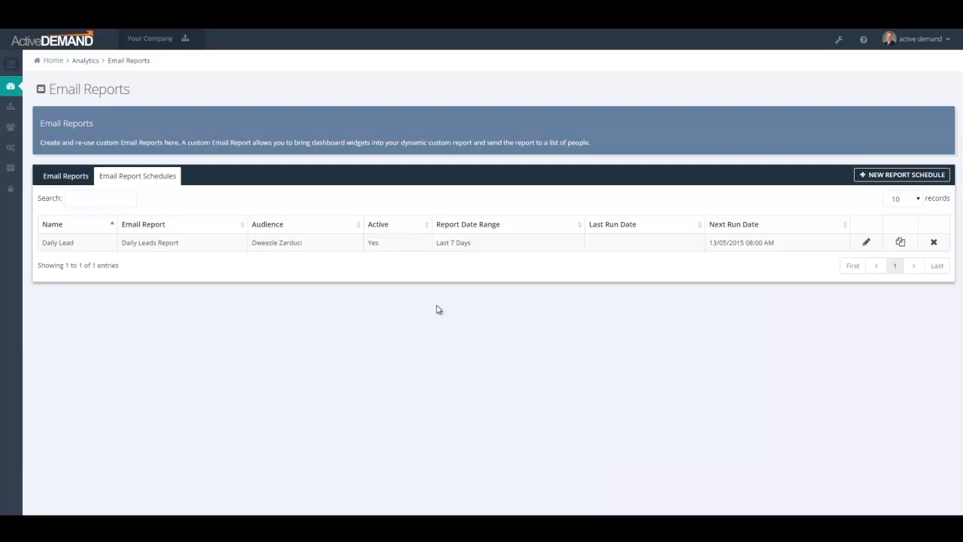
{"action": "mouse_move", "coordinate": [508, 304]}
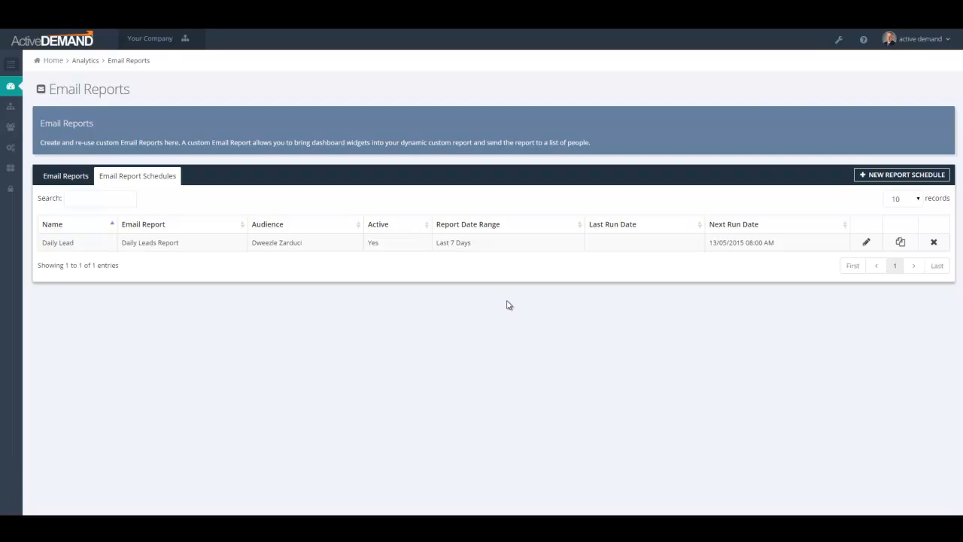